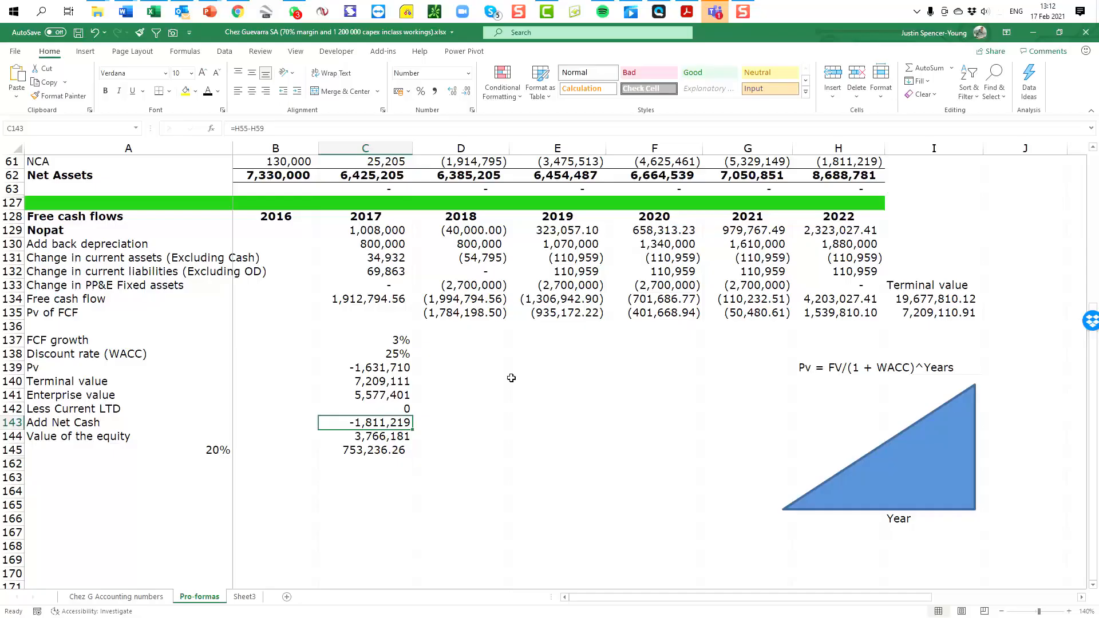
pyautogui.moveTo(496, 352)
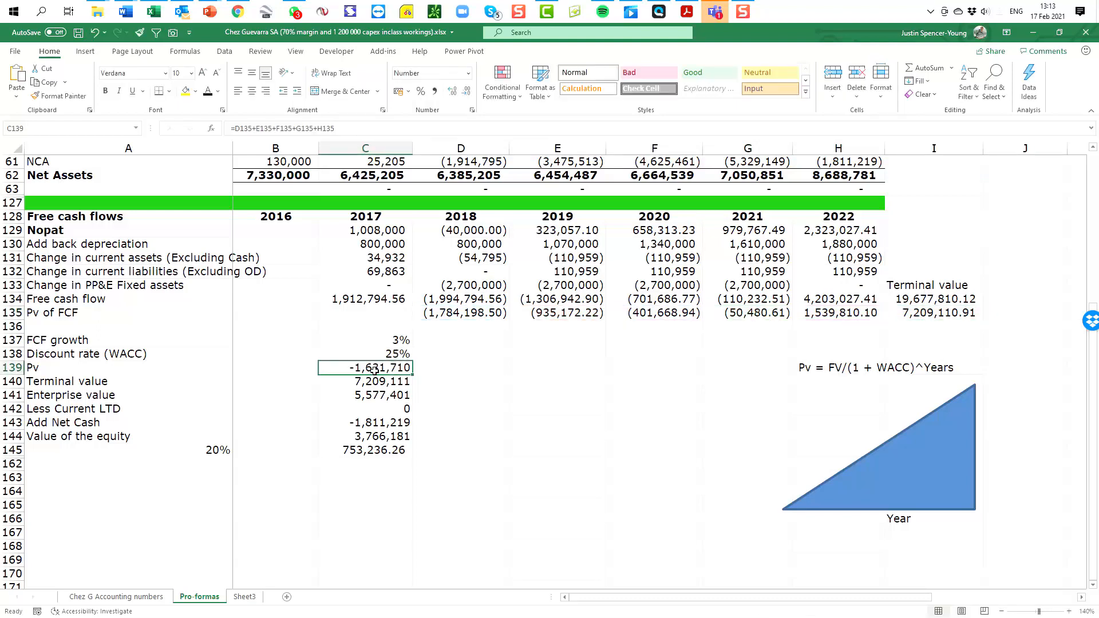
# Inspect the Terminal value, Enterprise value and Less Current LTD formulas
pyautogui.click(365, 380)
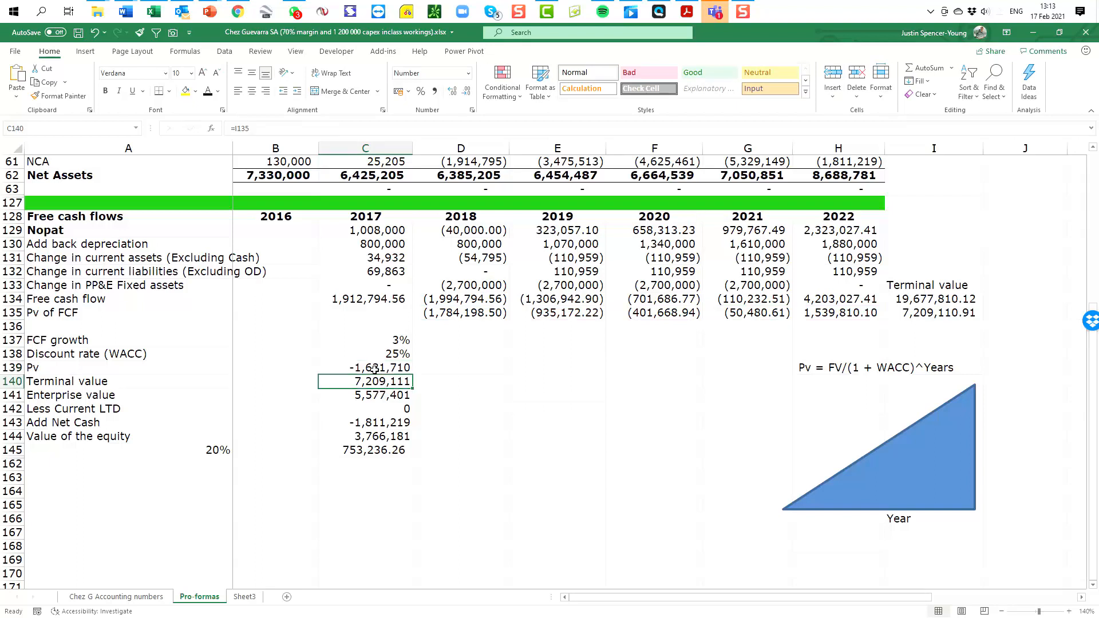
pyautogui.click(365, 394)
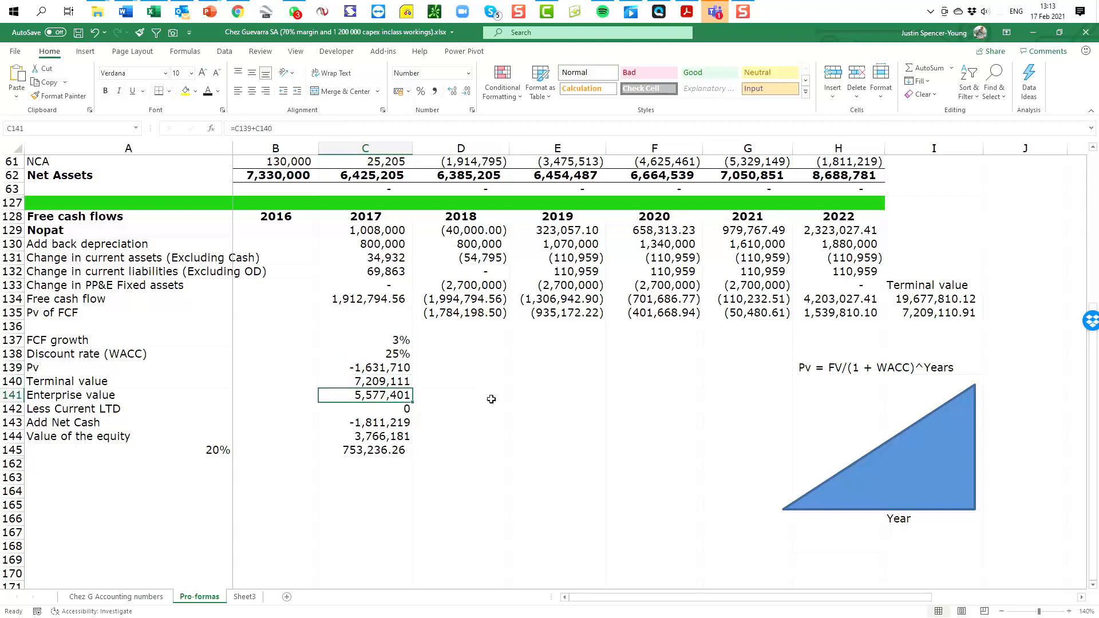
pyautogui.moveTo(340, 397)
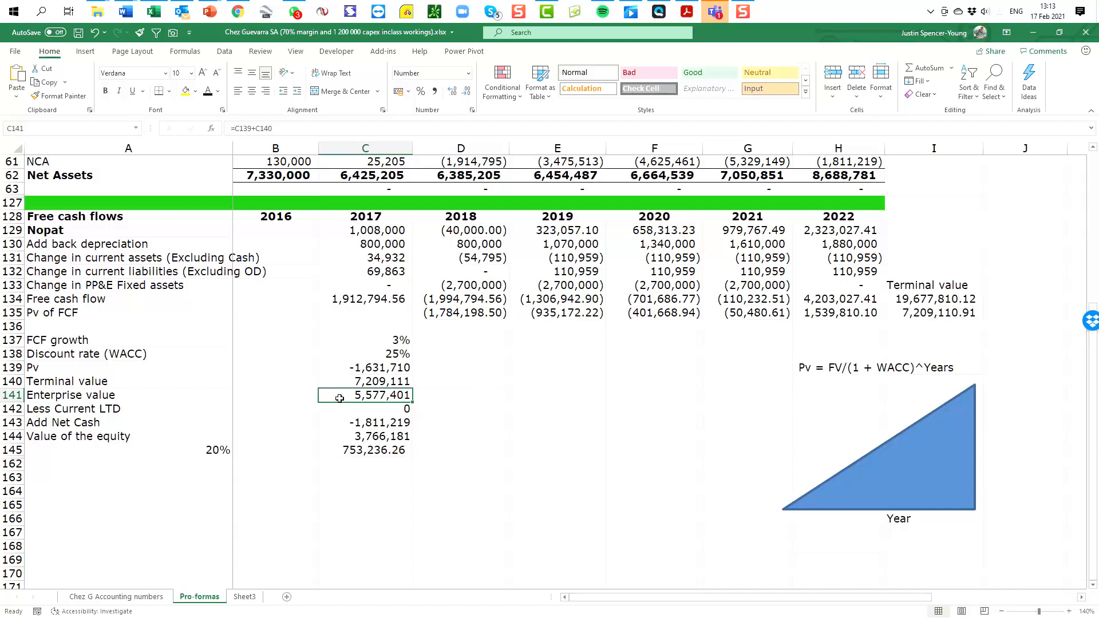
pyautogui.click(365, 409)
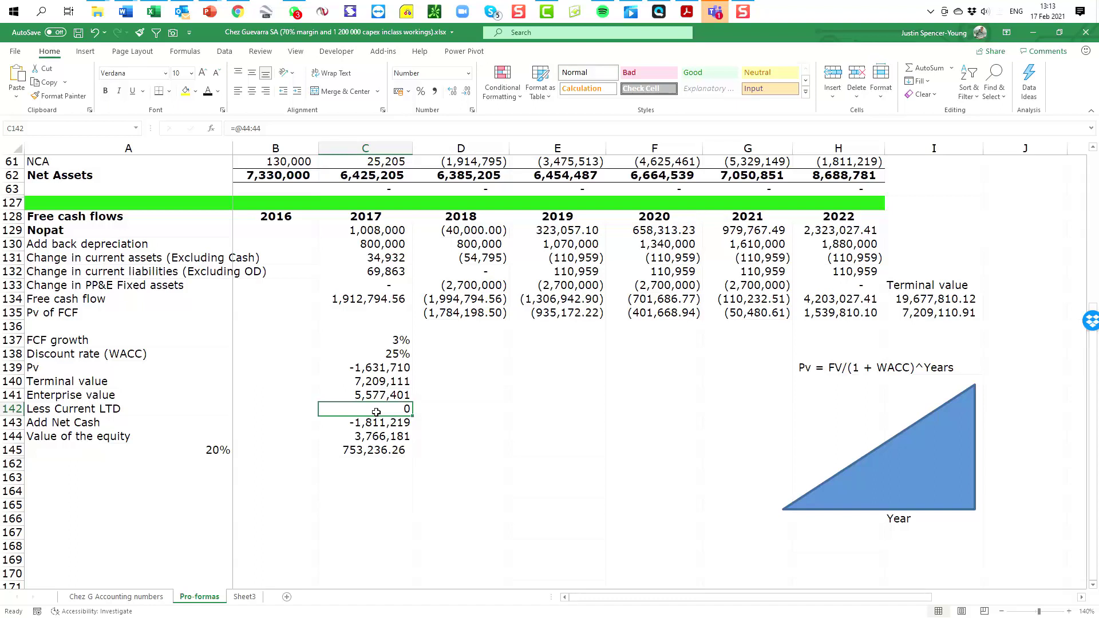
pyautogui.moveTo(370, 418)
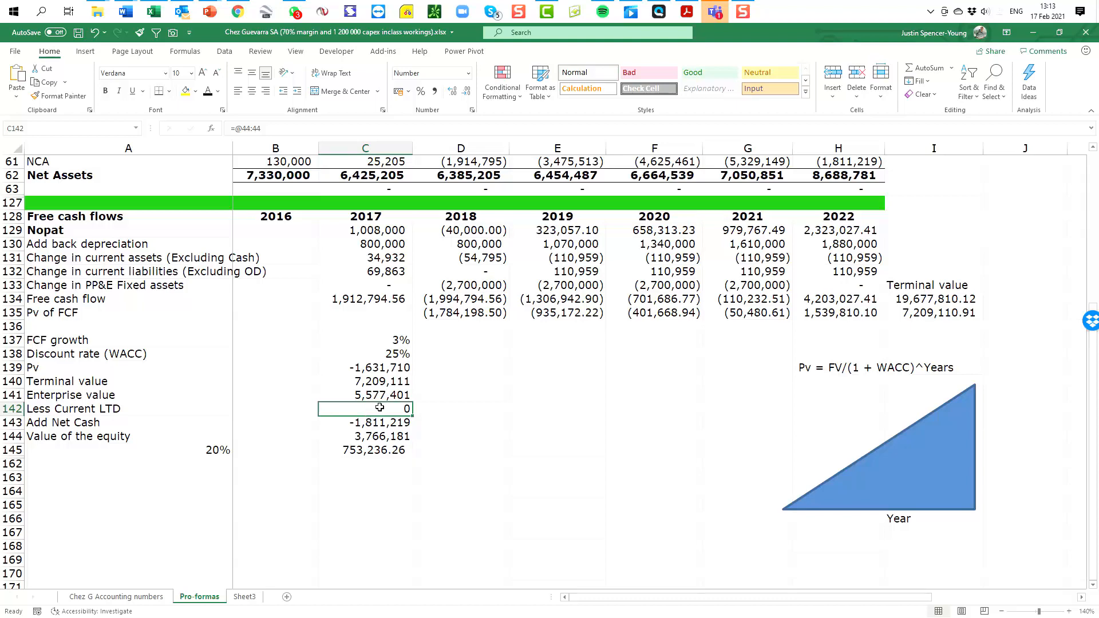
# Trace Add Net Cash of 80,000 to the balance sheet's 2017 loans and cash figures
pyautogui.scroll(3)
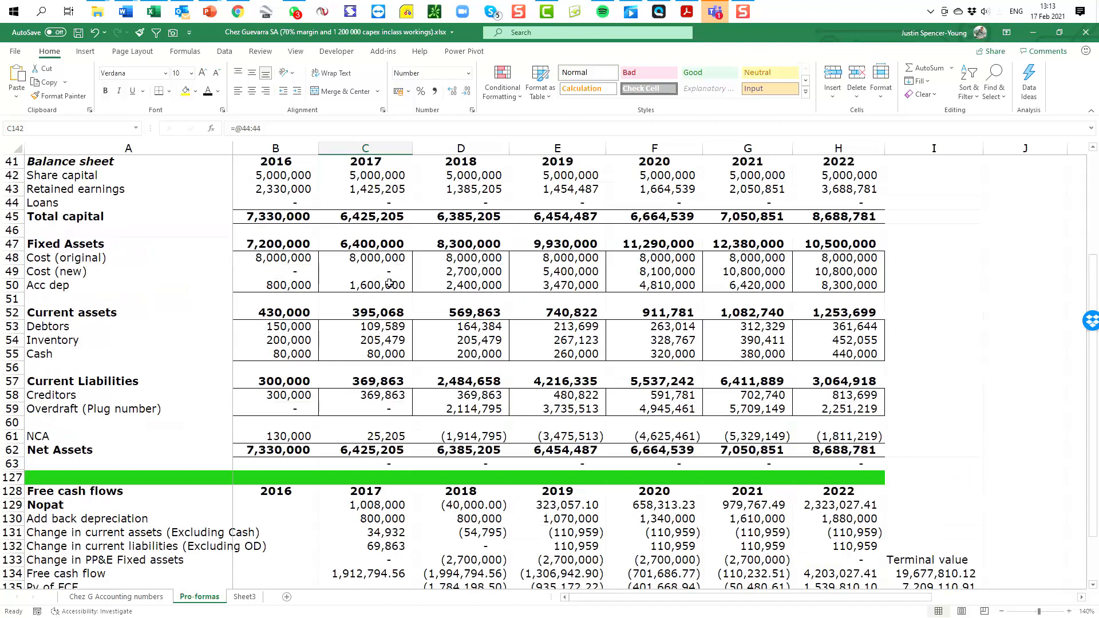
pyautogui.click(364, 202)
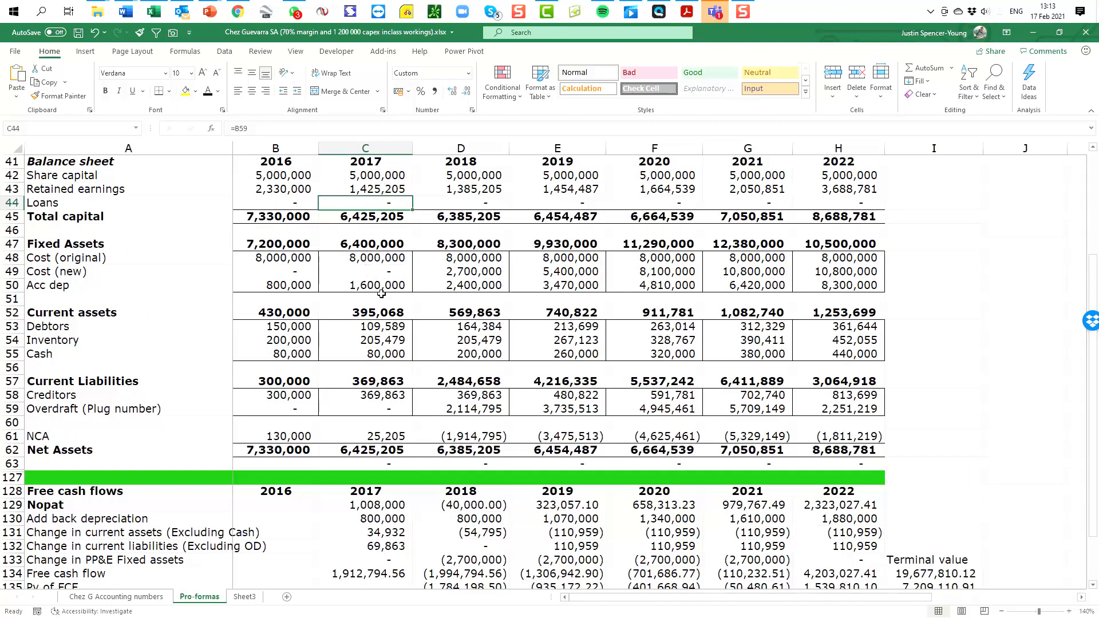
pyautogui.scroll(-3)
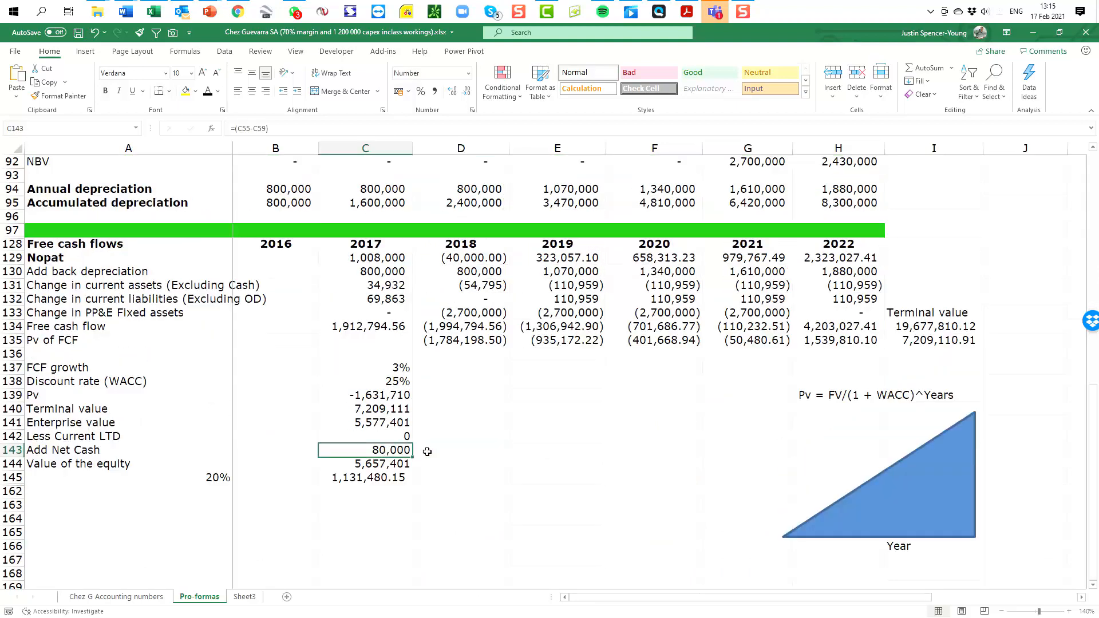
pyautogui.moveTo(465, 449)
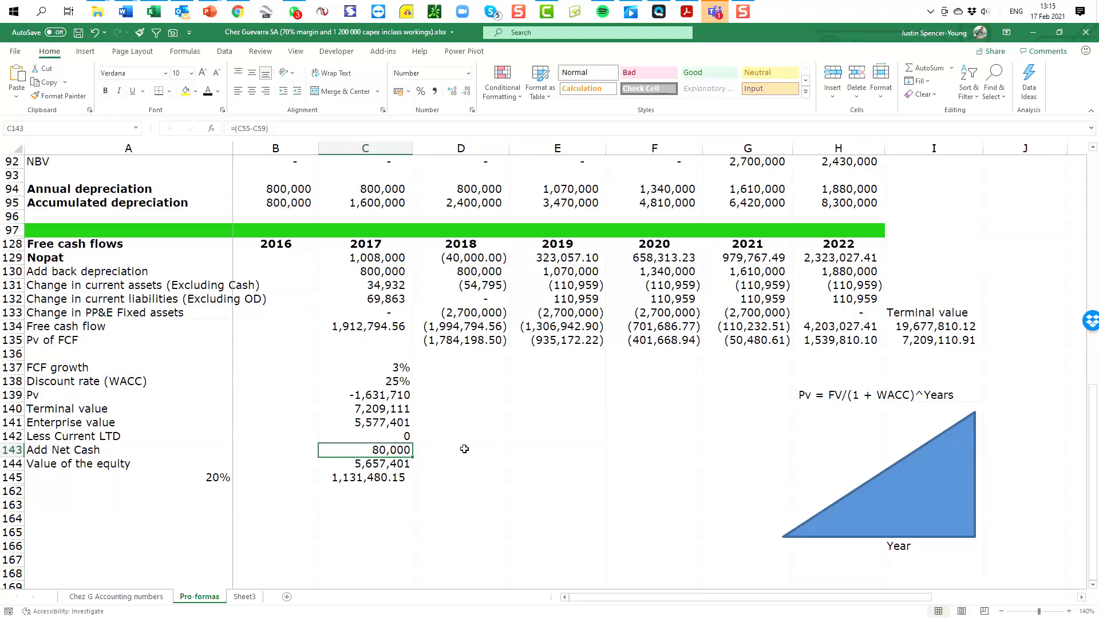
pyautogui.moveTo(362, 453)
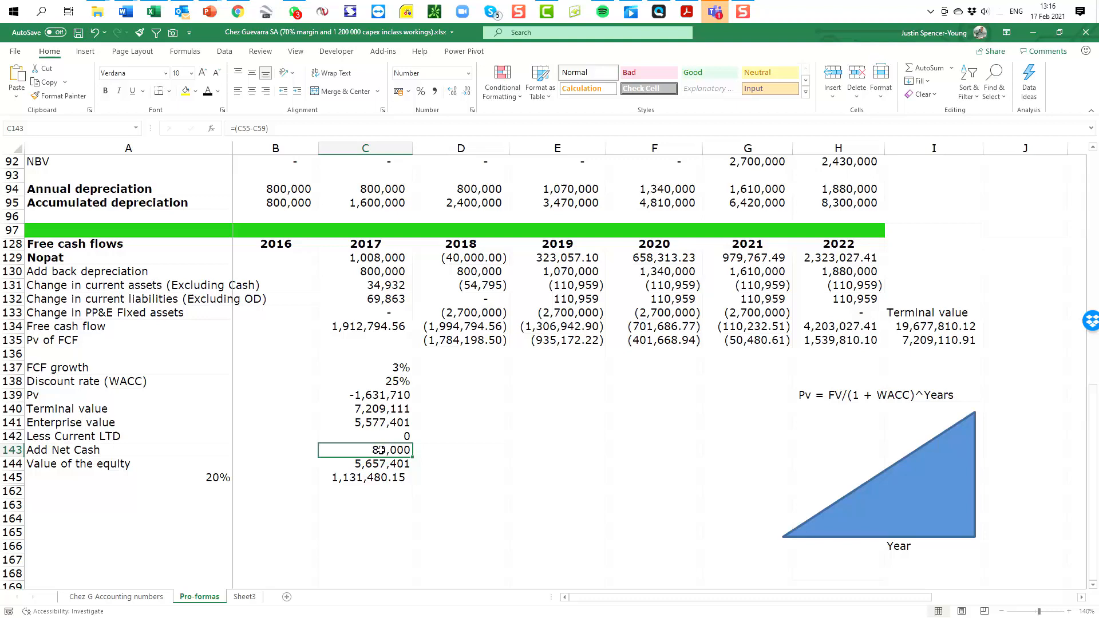
pyautogui.scroll(3)
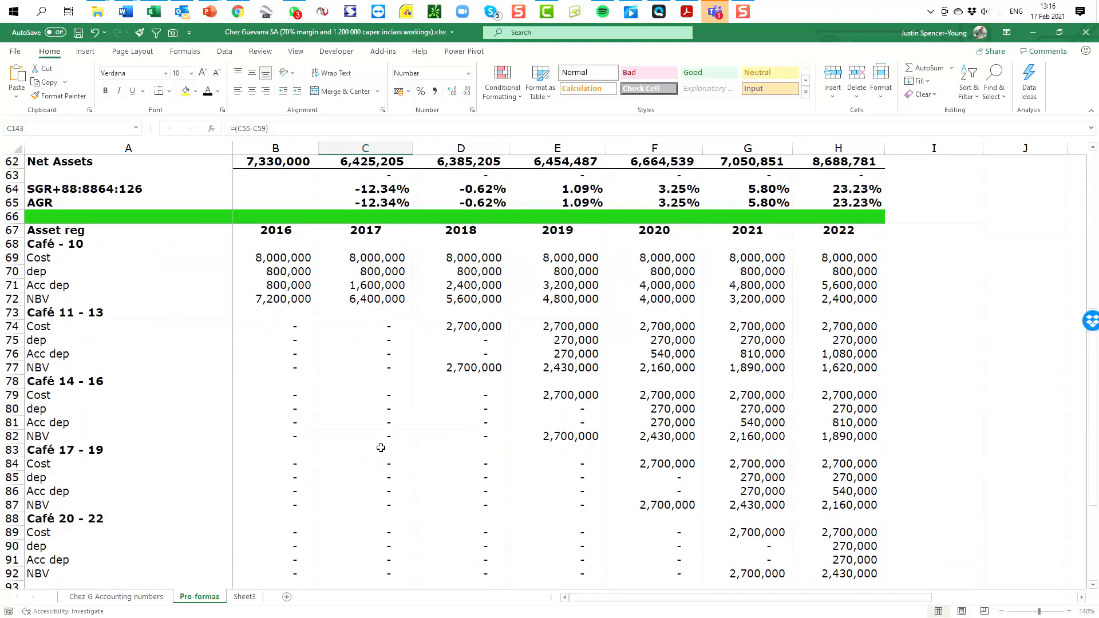
pyautogui.scroll(3)
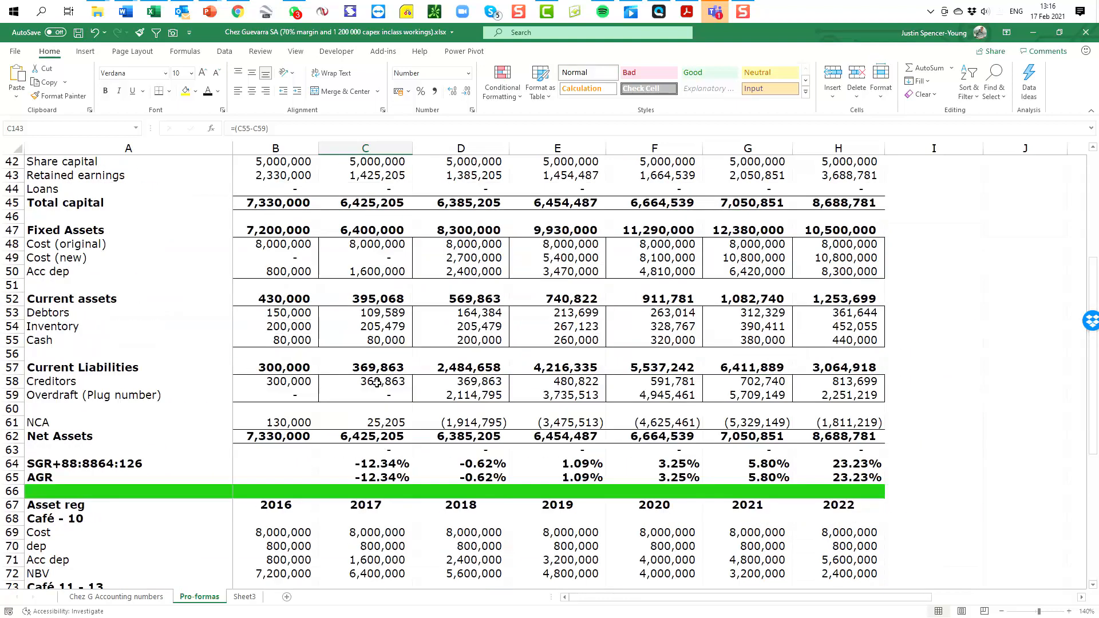
pyautogui.click(365, 340)
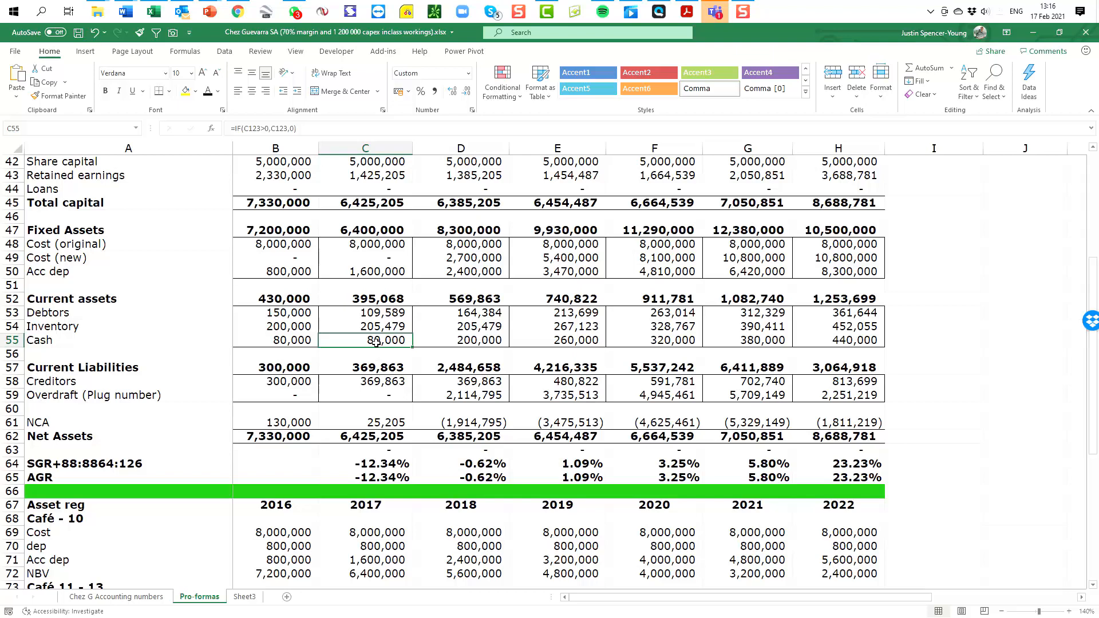
pyautogui.moveTo(374, 358)
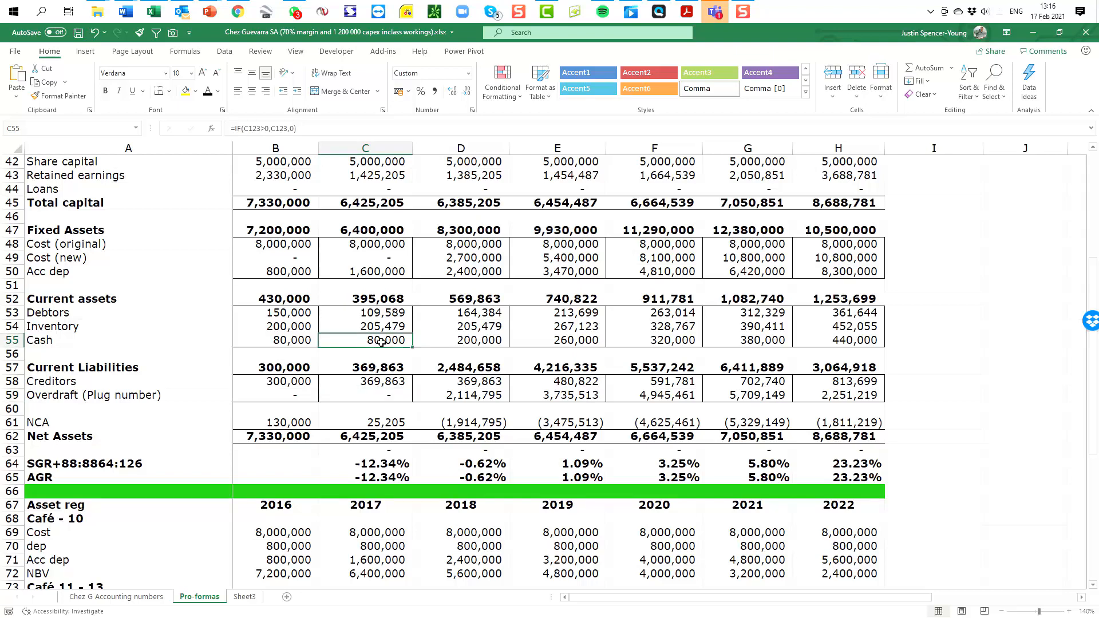
pyautogui.scroll(-3)
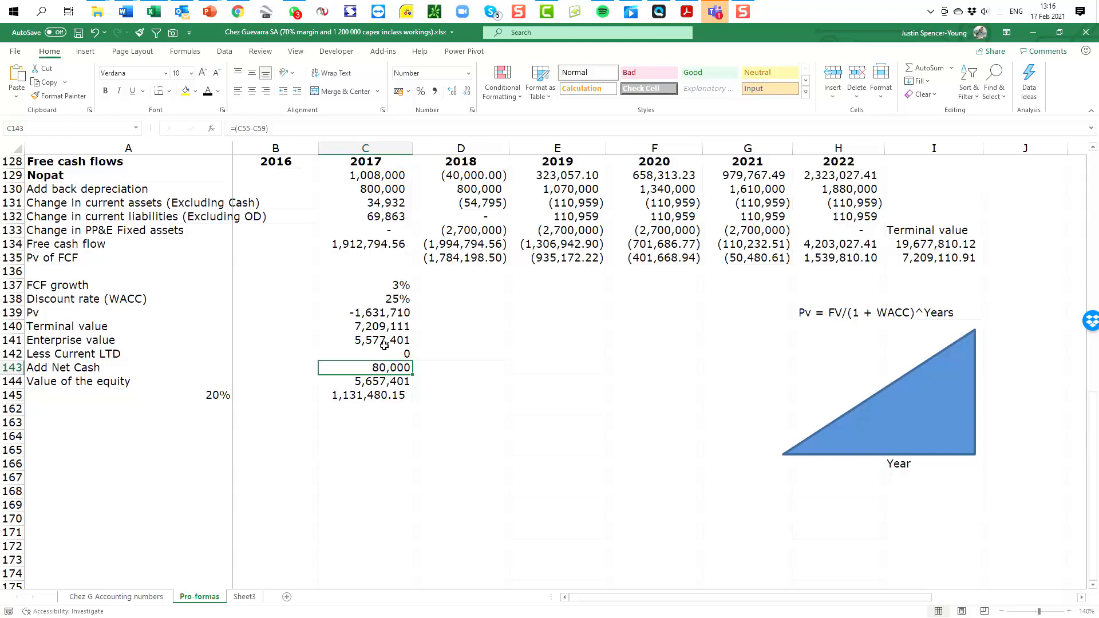
# Check the 5,657,401 equity value, then display the 20% stake without decimals as 1,131,480
pyautogui.click(364, 354)
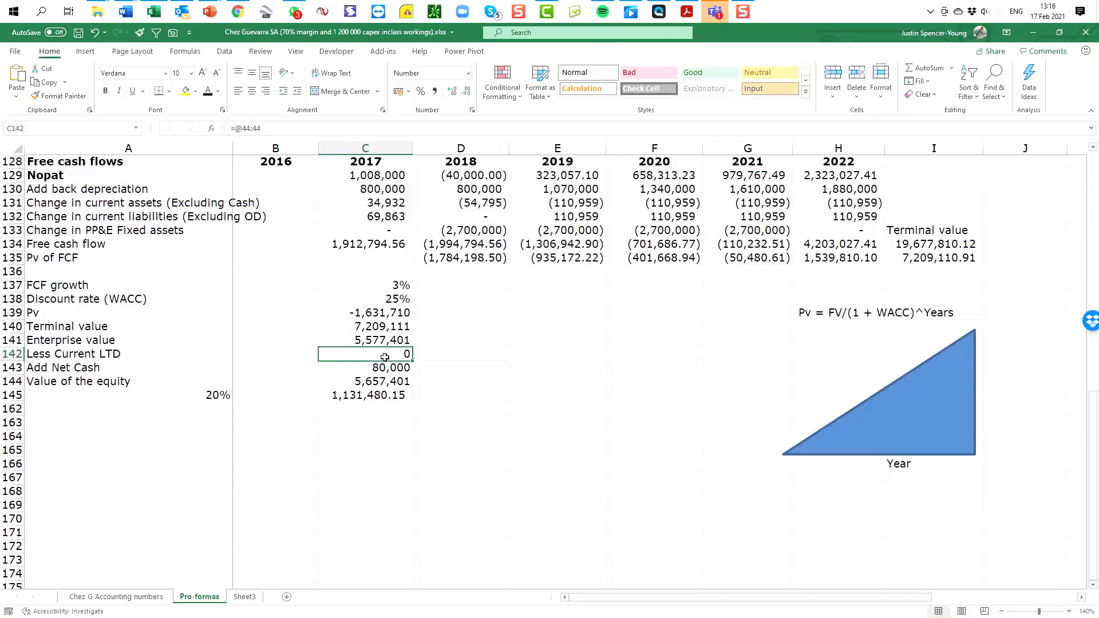
pyautogui.click(364, 368)
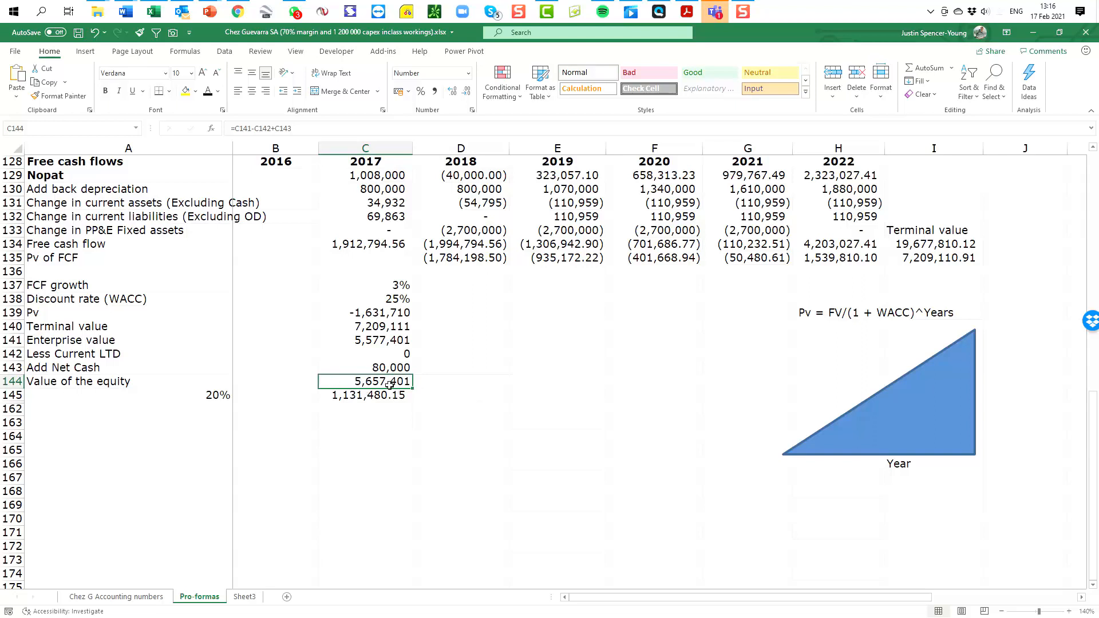
pyautogui.click(364, 394)
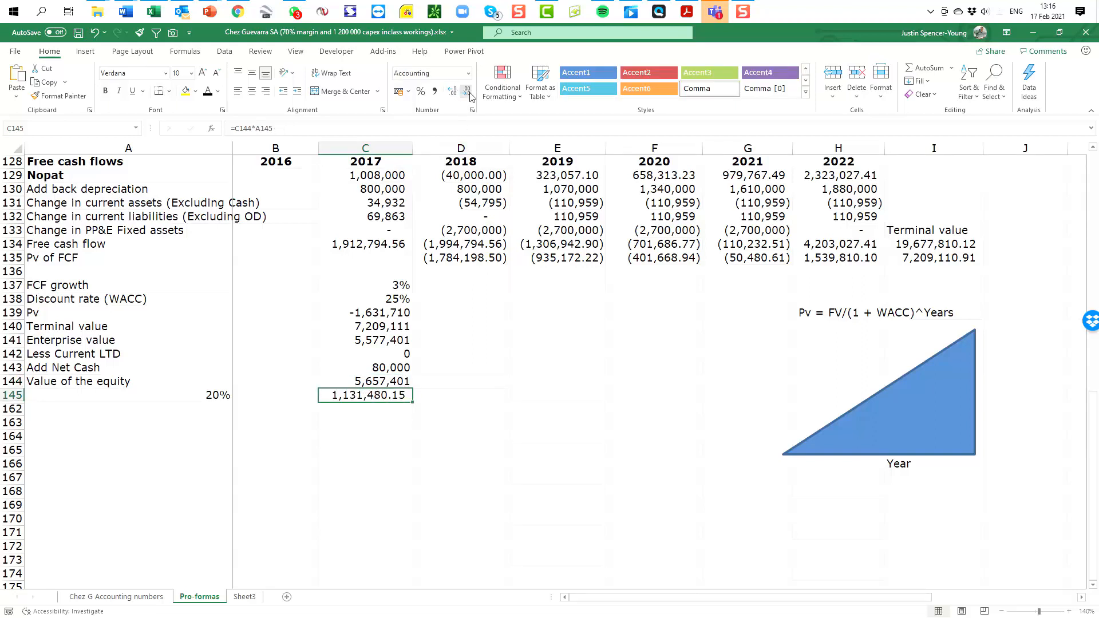
pyautogui.click(465, 90)
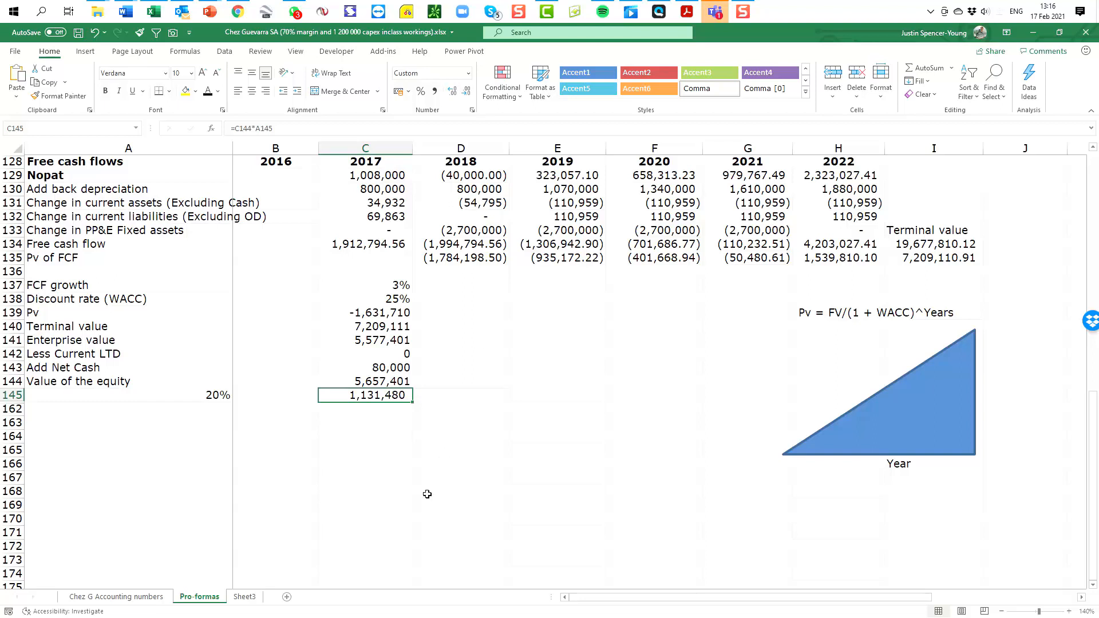
pyautogui.moveTo(391, 449)
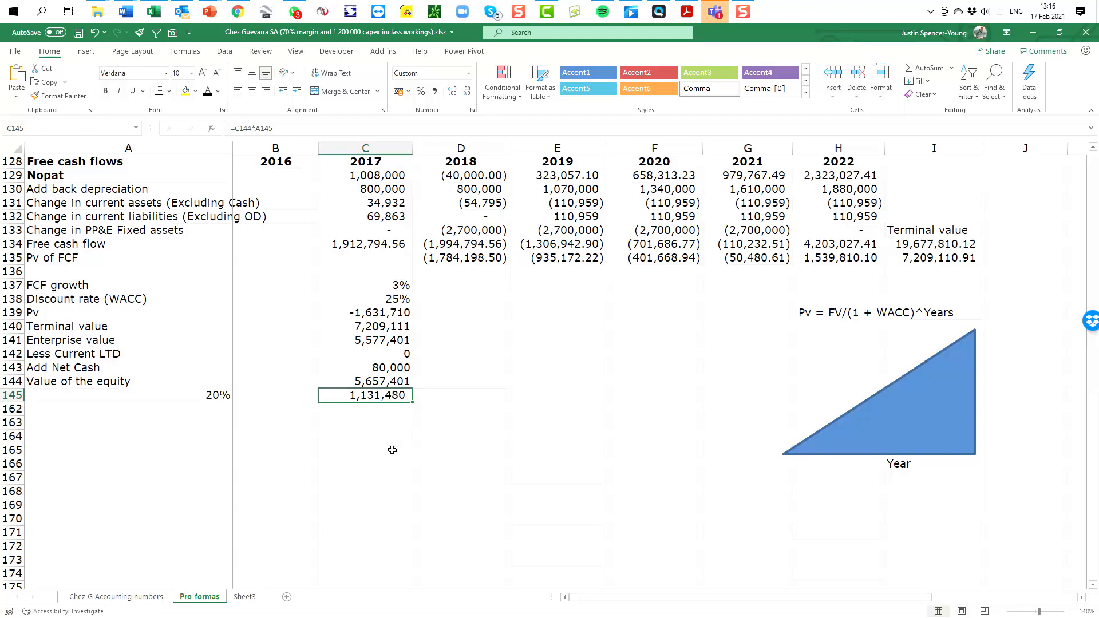
pyautogui.moveTo(411, 458)
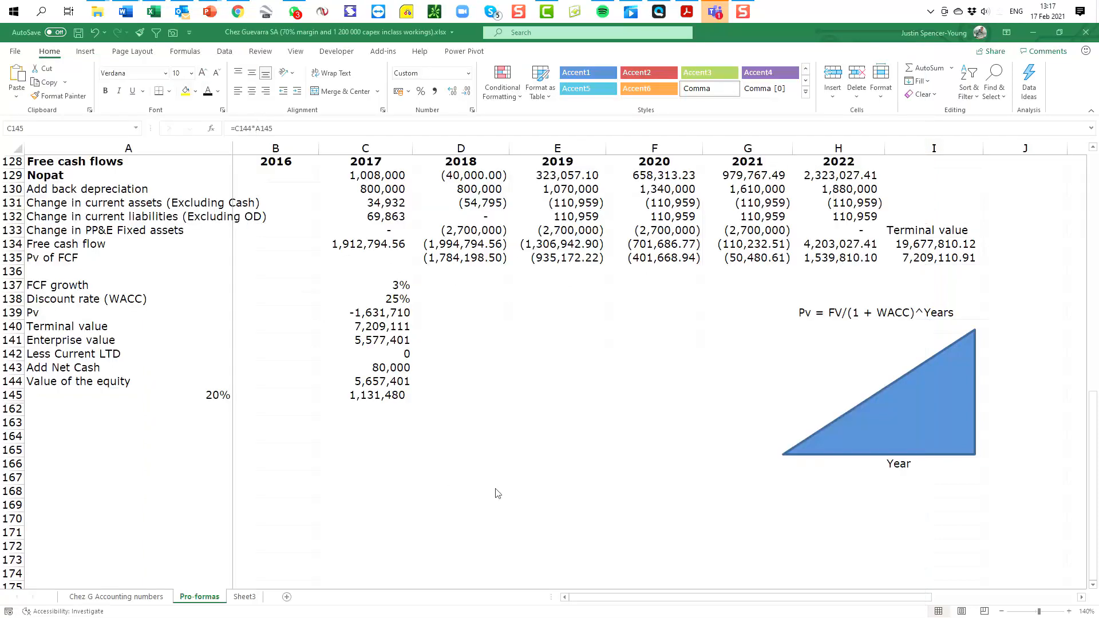
pyautogui.click(365, 394)
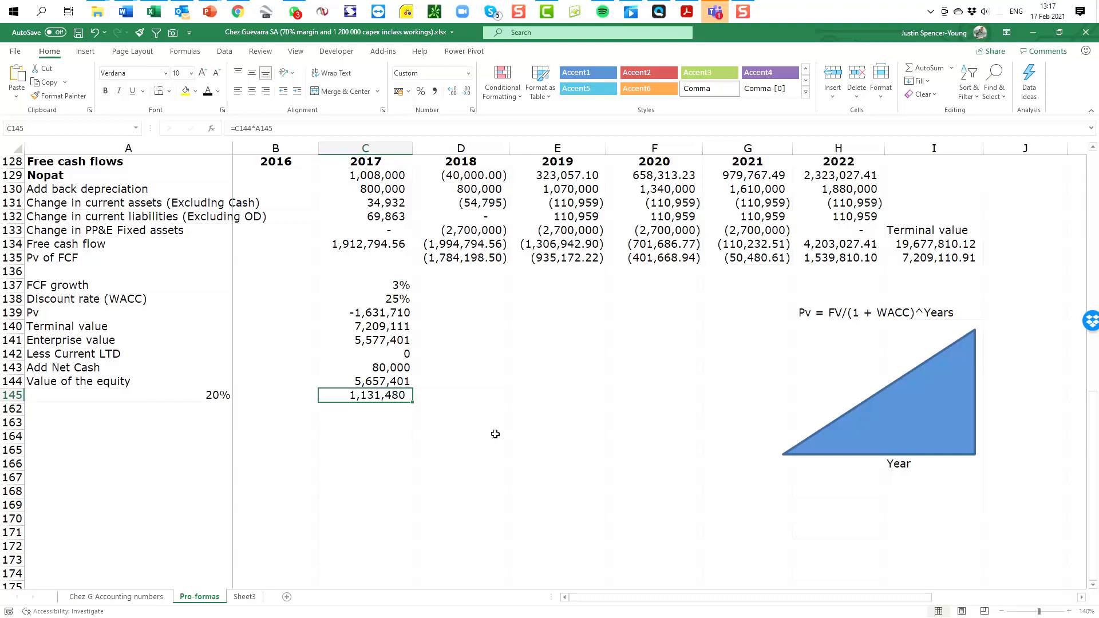
pyautogui.moveTo(458, 397)
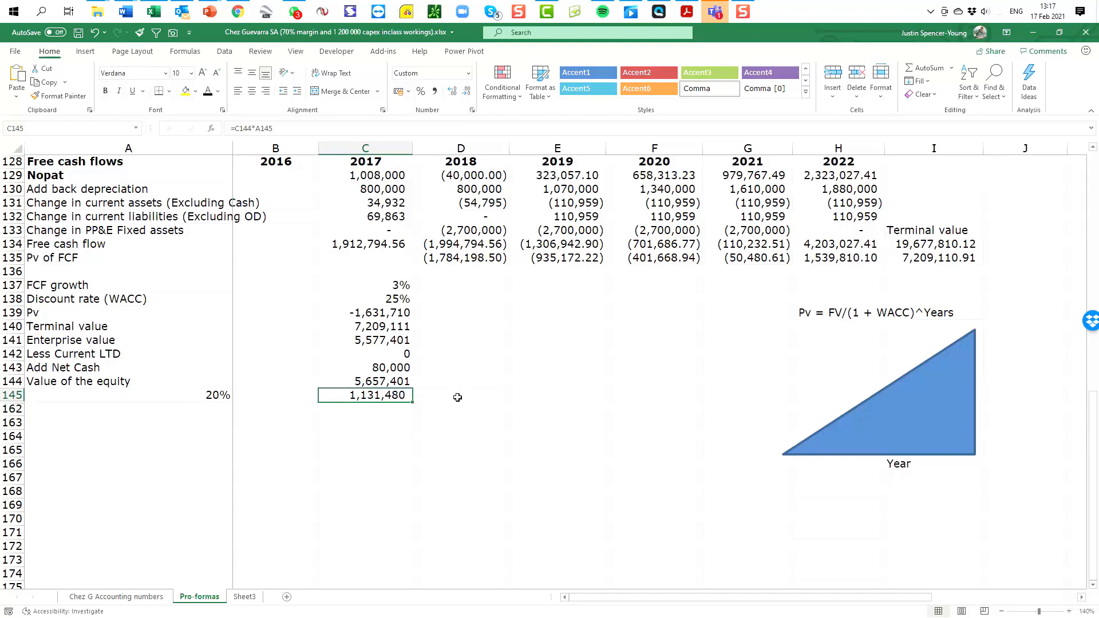
pyautogui.moveTo(421, 393)
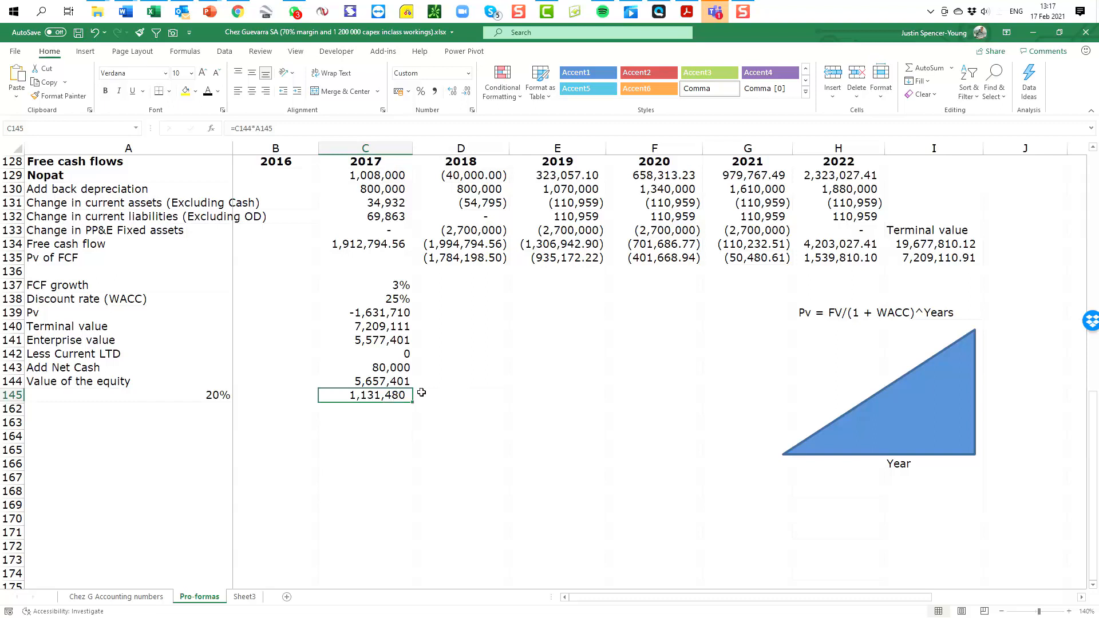
pyautogui.moveTo(453, 375)
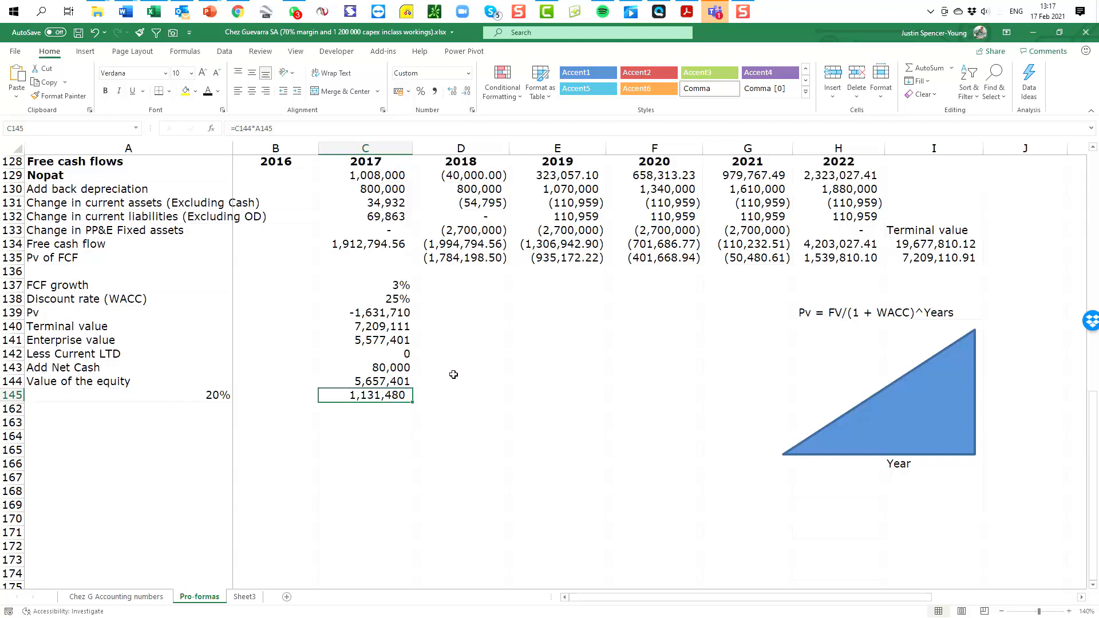
pyautogui.moveTo(440, 364)
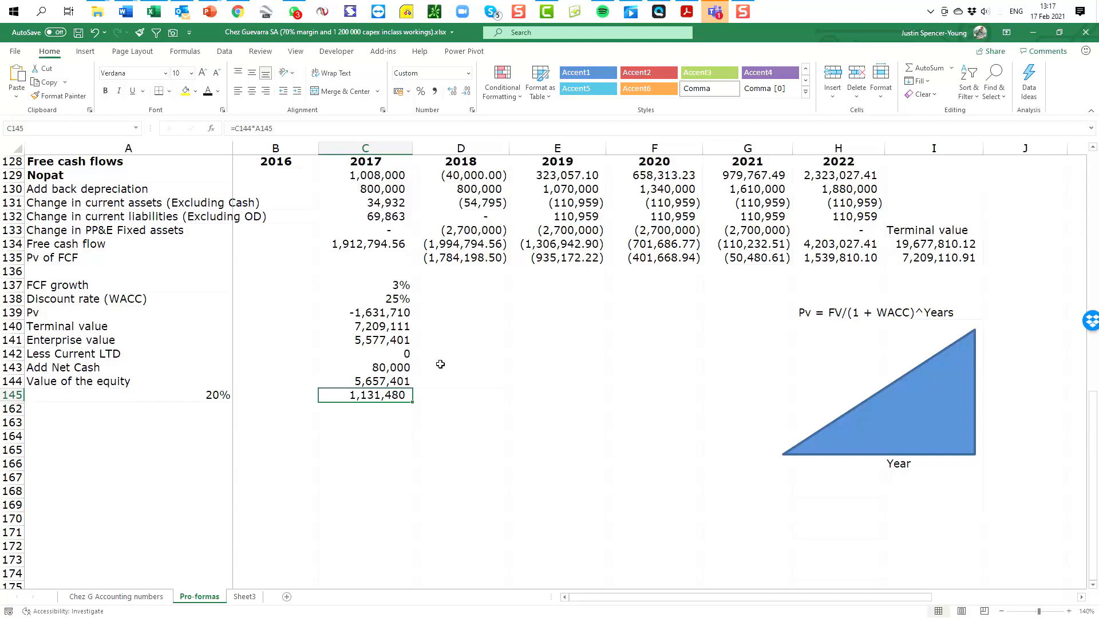
# Raise FCF growth from 3% to 4%, lifting the 20% stake to 1,214,803
pyautogui.click(364, 299)
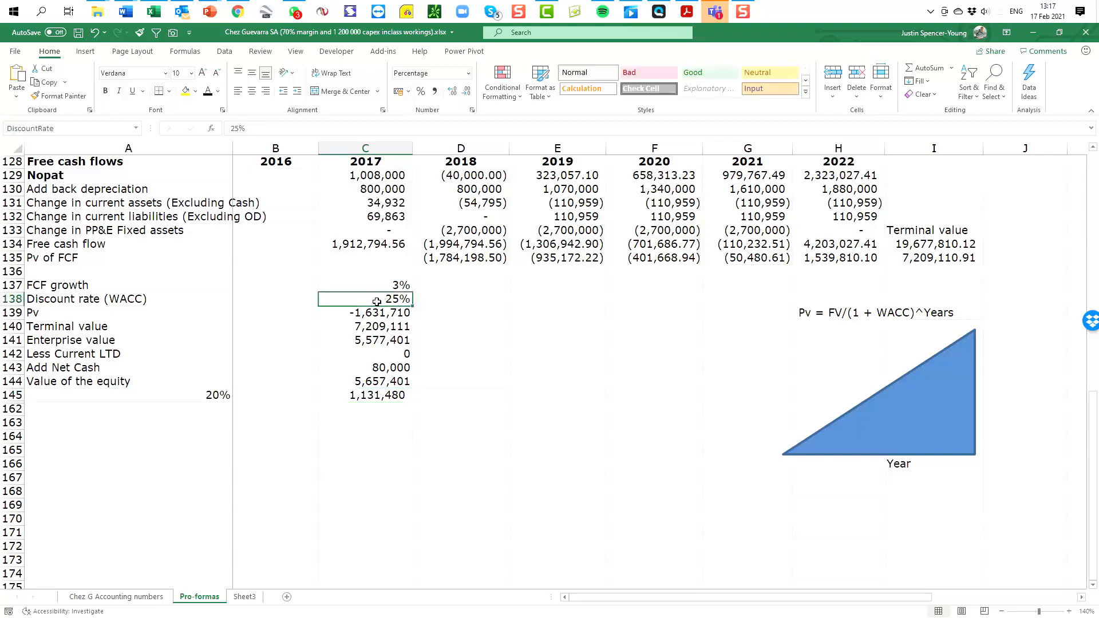
pyautogui.click(364, 284)
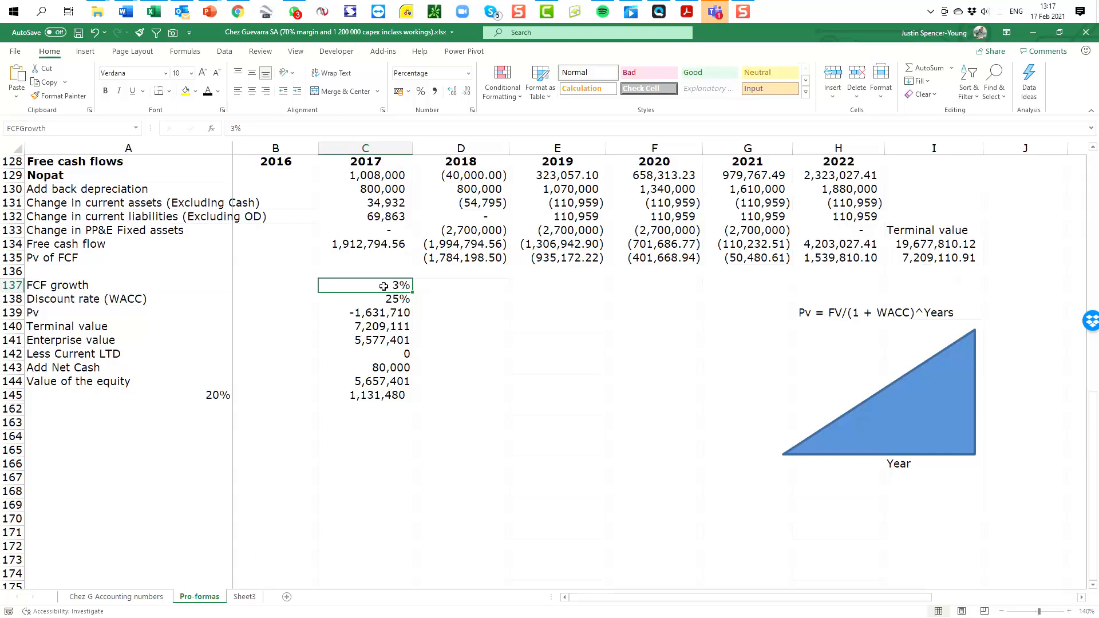
pyautogui.write('4%')
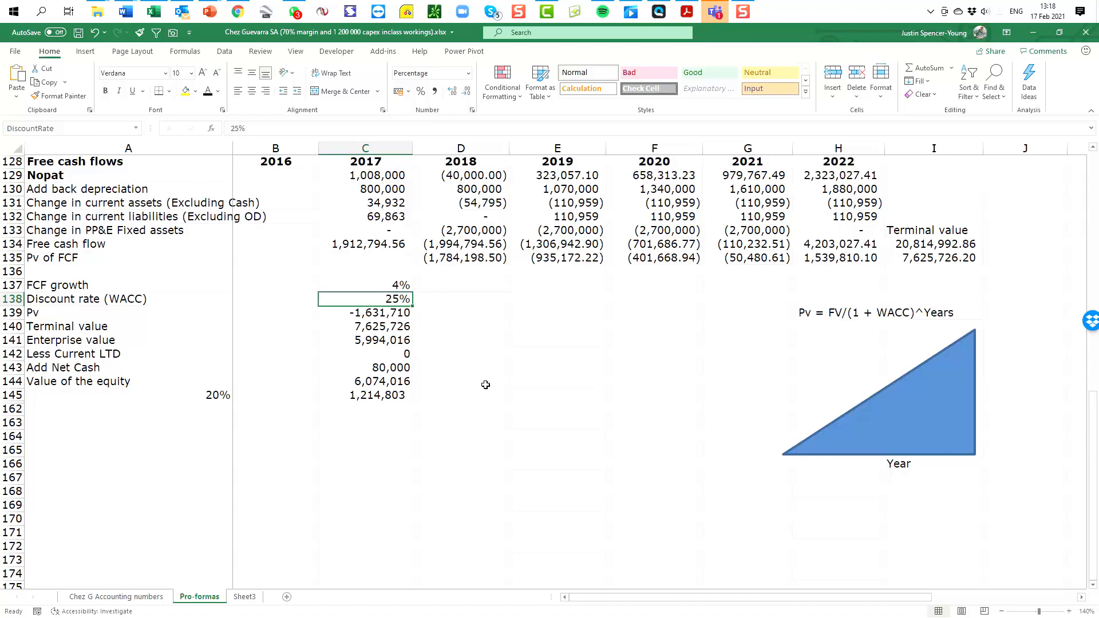
pyautogui.click(364, 394)
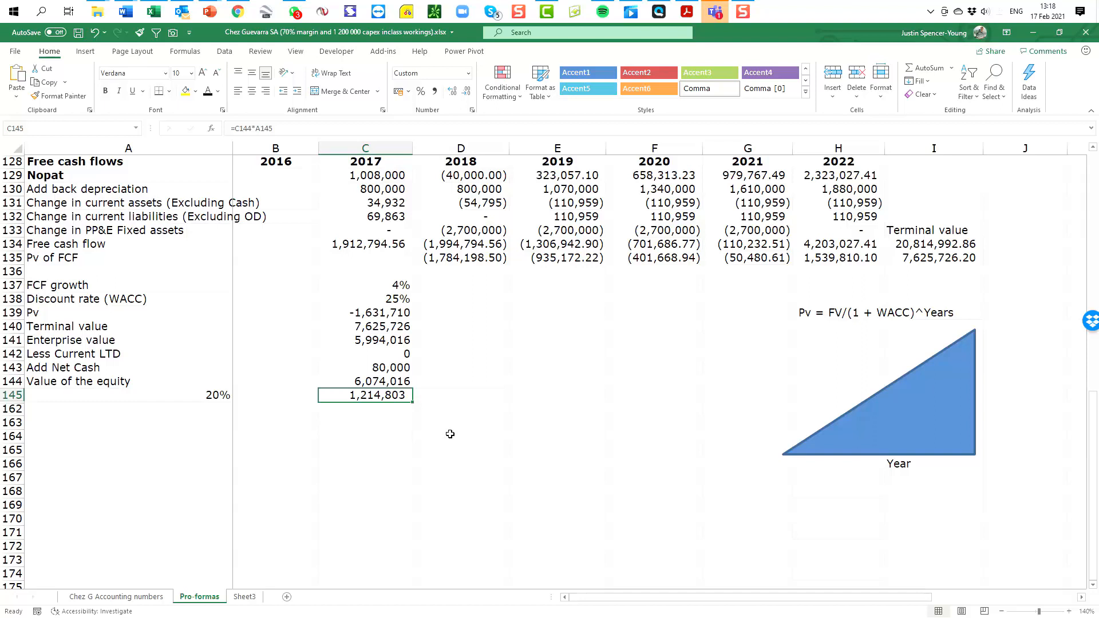
# Test discount rates of 22% then 30% and FCF growth of 5%, dropping the stake to 750,412
pyautogui.click(365, 298)
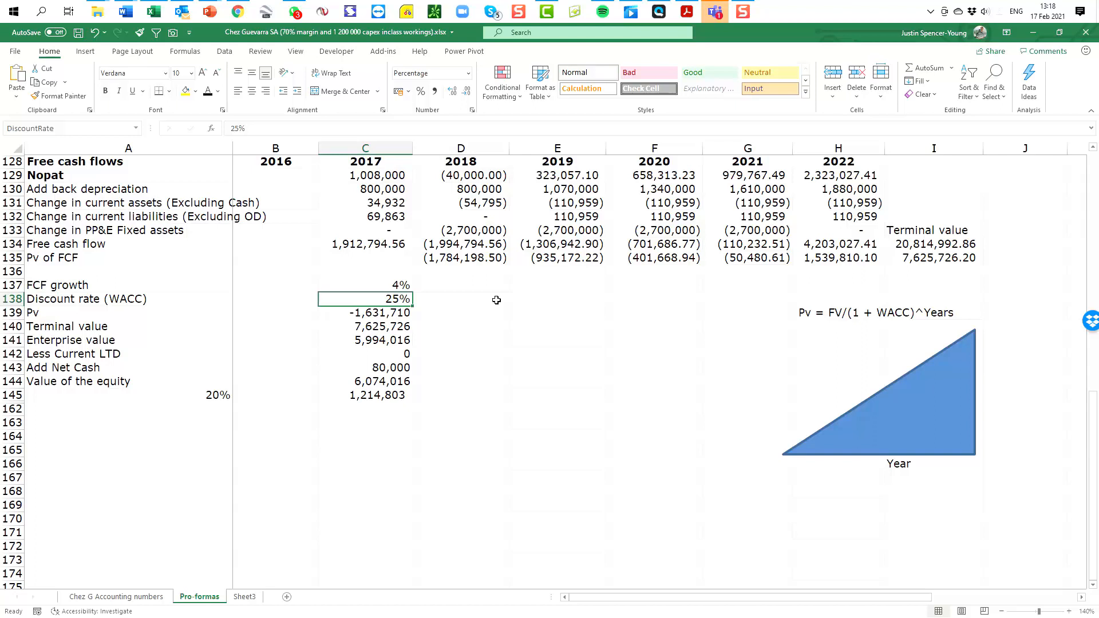
pyautogui.write('22')
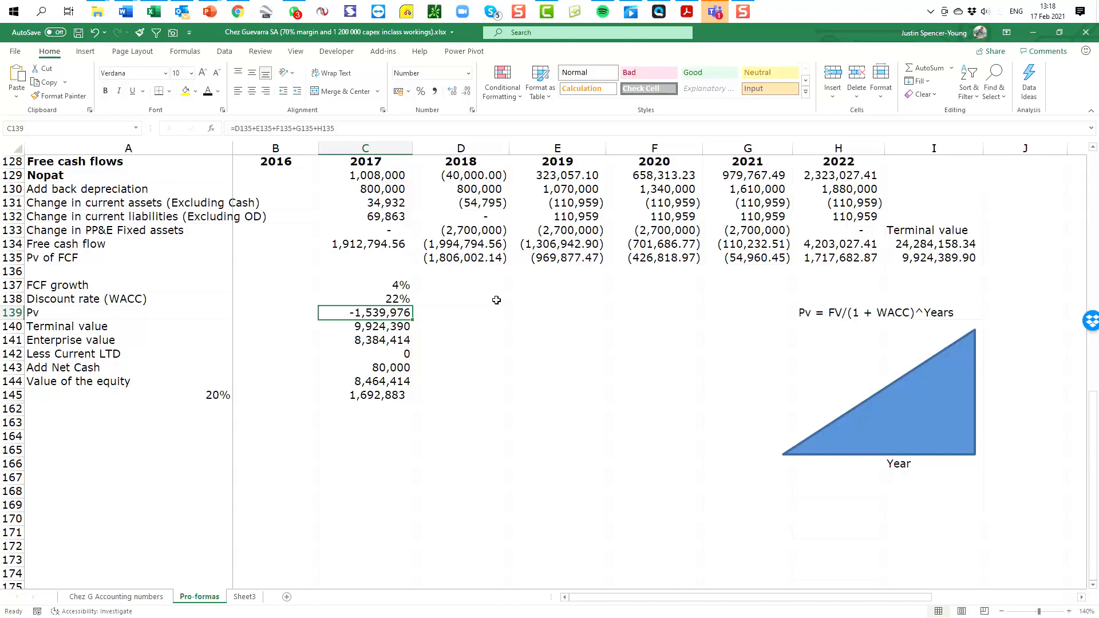
pyautogui.moveTo(418, 295)
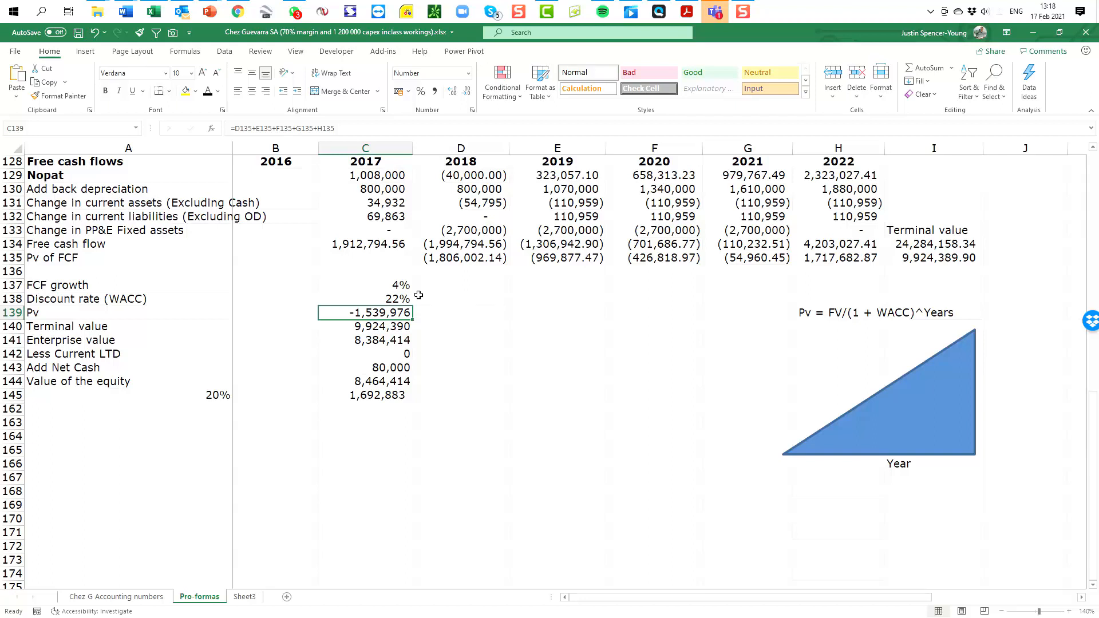
pyautogui.click(364, 298)
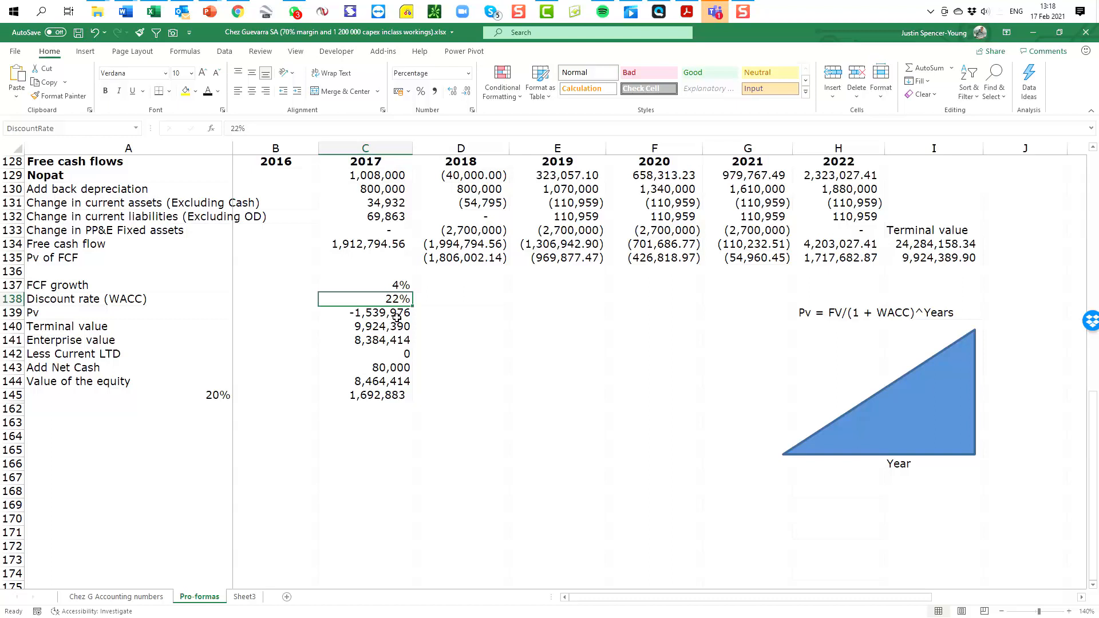
pyautogui.write('30%')
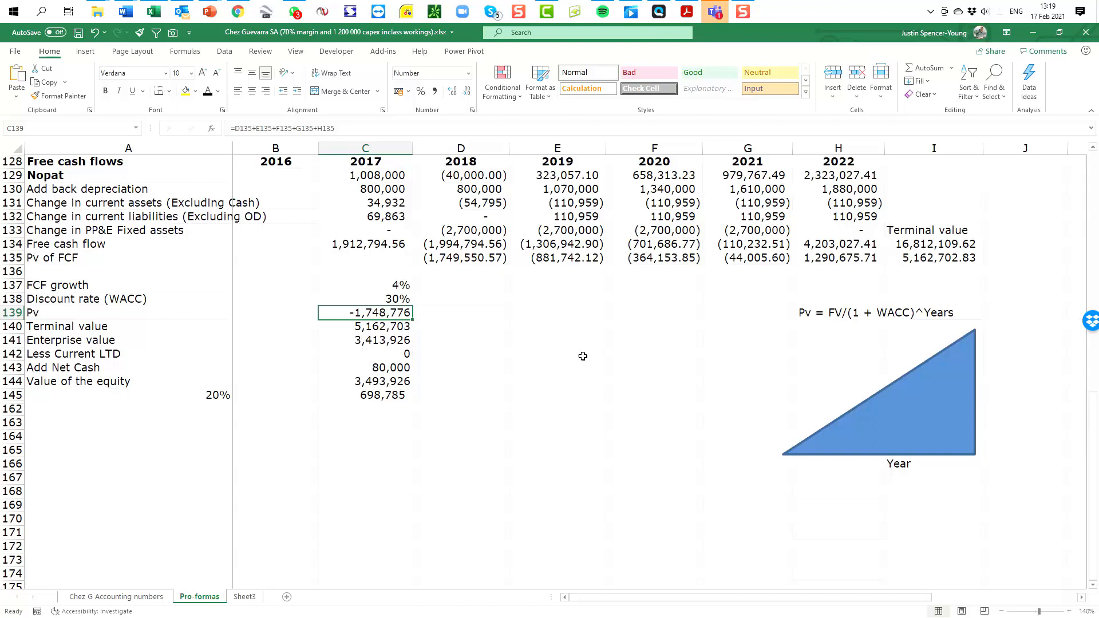
pyautogui.click(365, 285)
pyautogui.write('5')
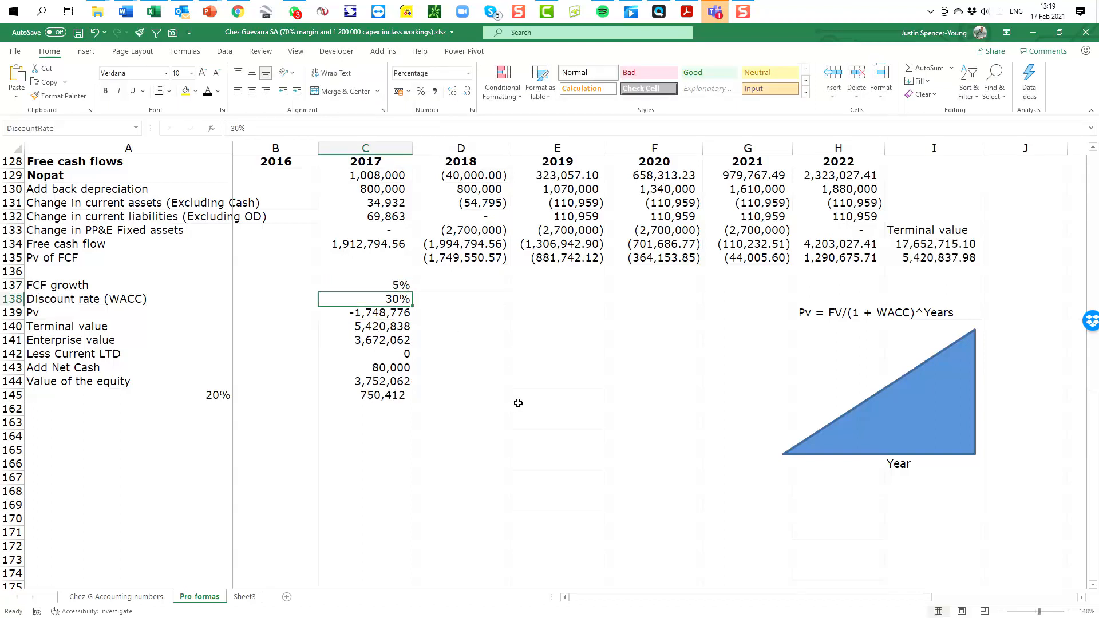
pyautogui.moveTo(463, 415)
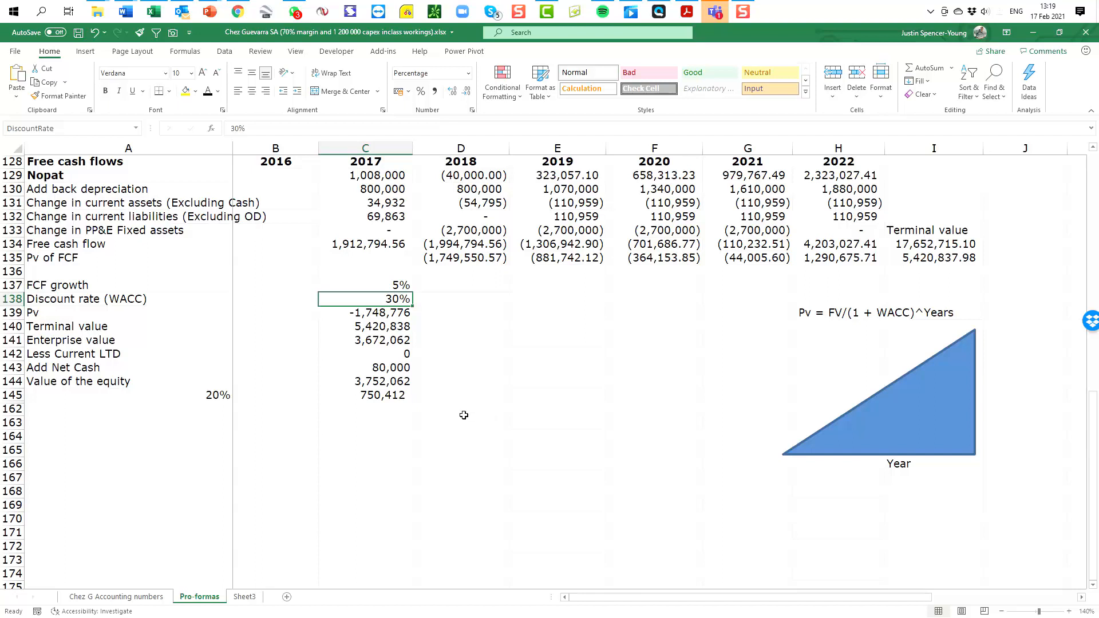
pyautogui.moveTo(396, 405)
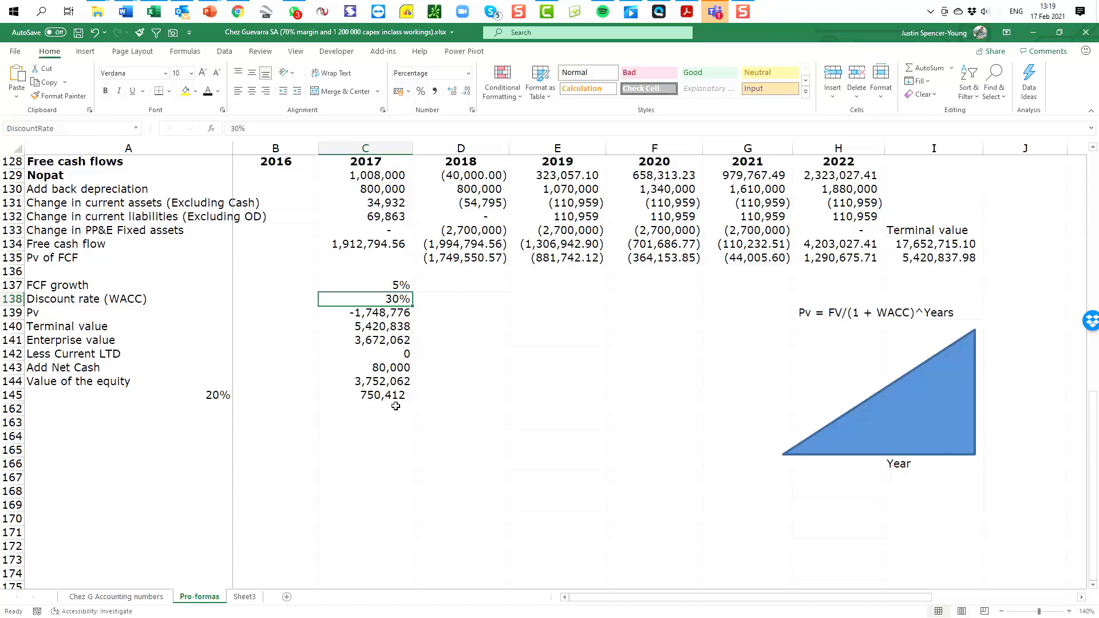
pyautogui.click(365, 285)
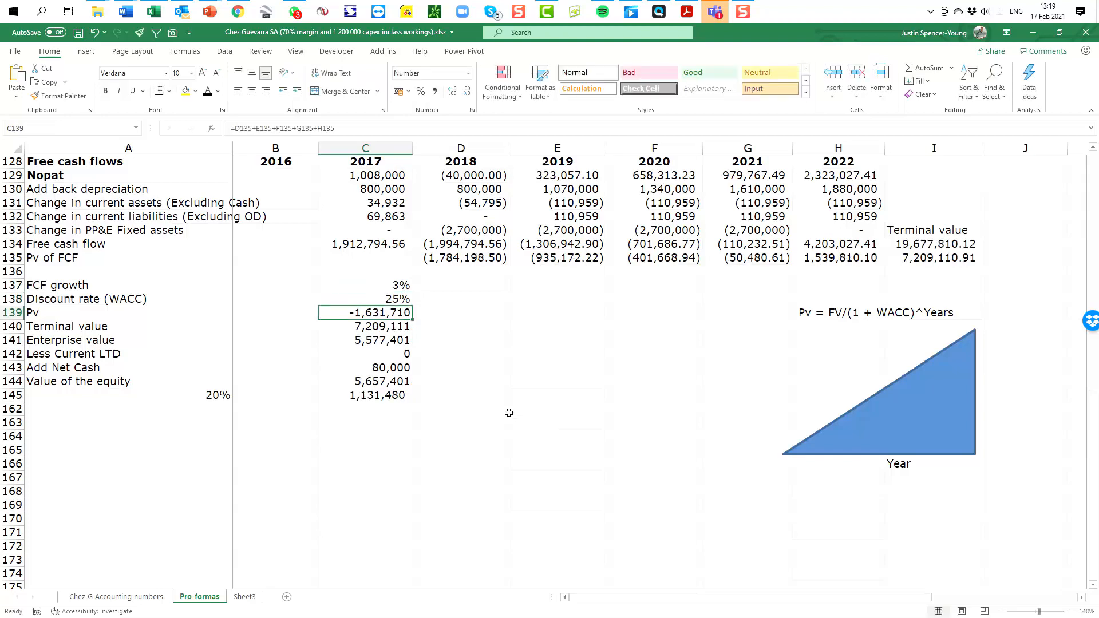
# Scroll up to the Inputs section with 3% growth and 25% WACC restored
pyautogui.scroll(3)
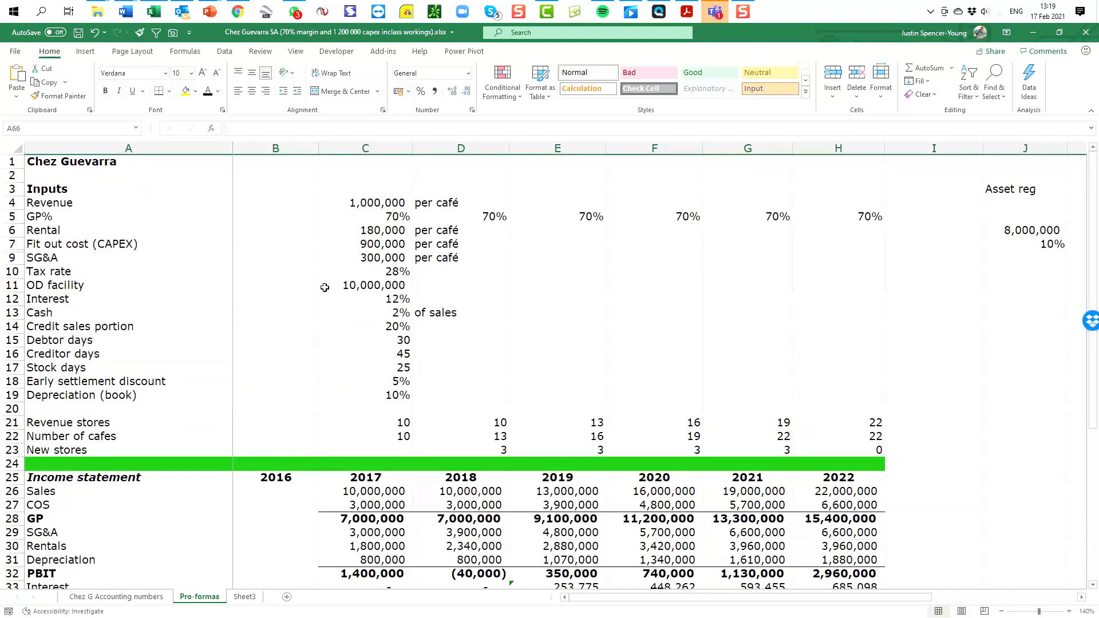
# Raise GP% from 70% to 75% and review the 20% stake value of 1,693,916
pyautogui.click(364, 216)
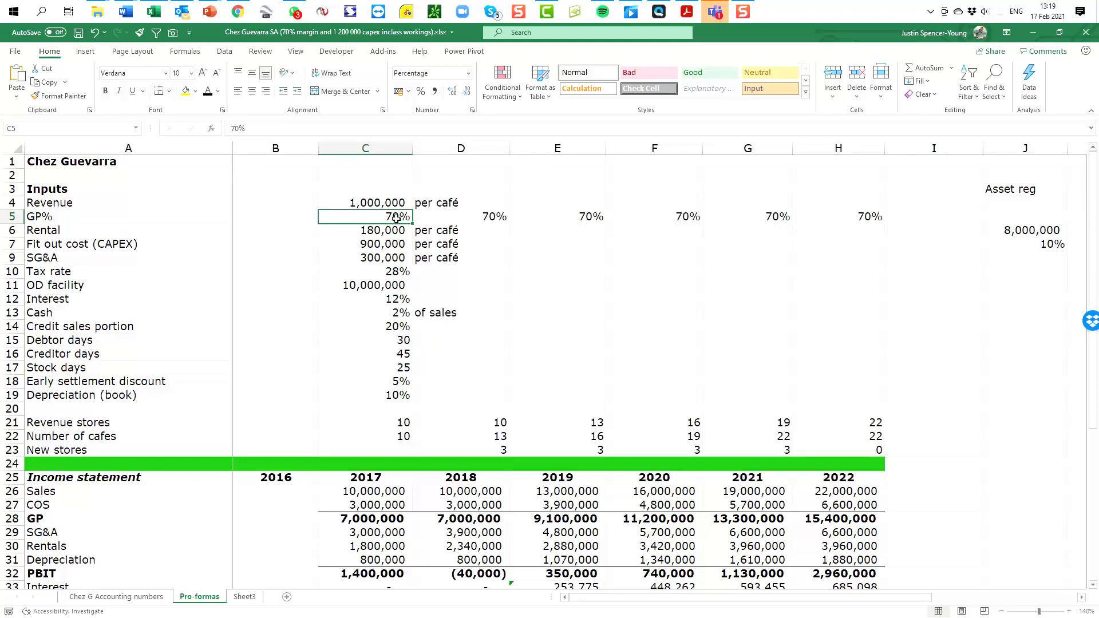
pyautogui.write('75%')
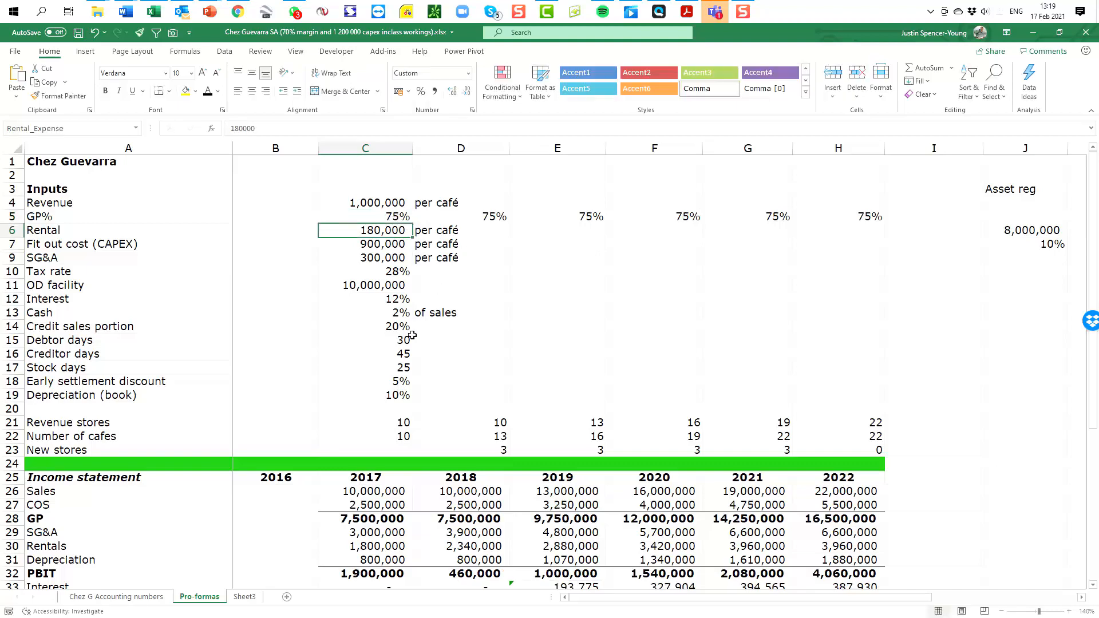
pyautogui.scroll(-3)
pyautogui.write('70')
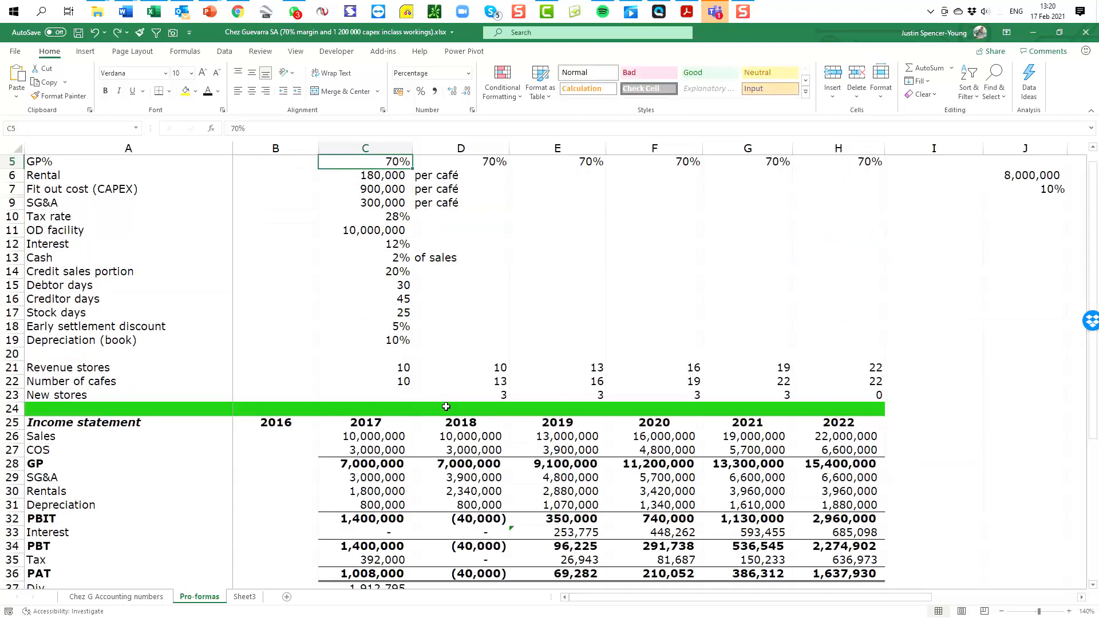
pyautogui.scroll(-3)
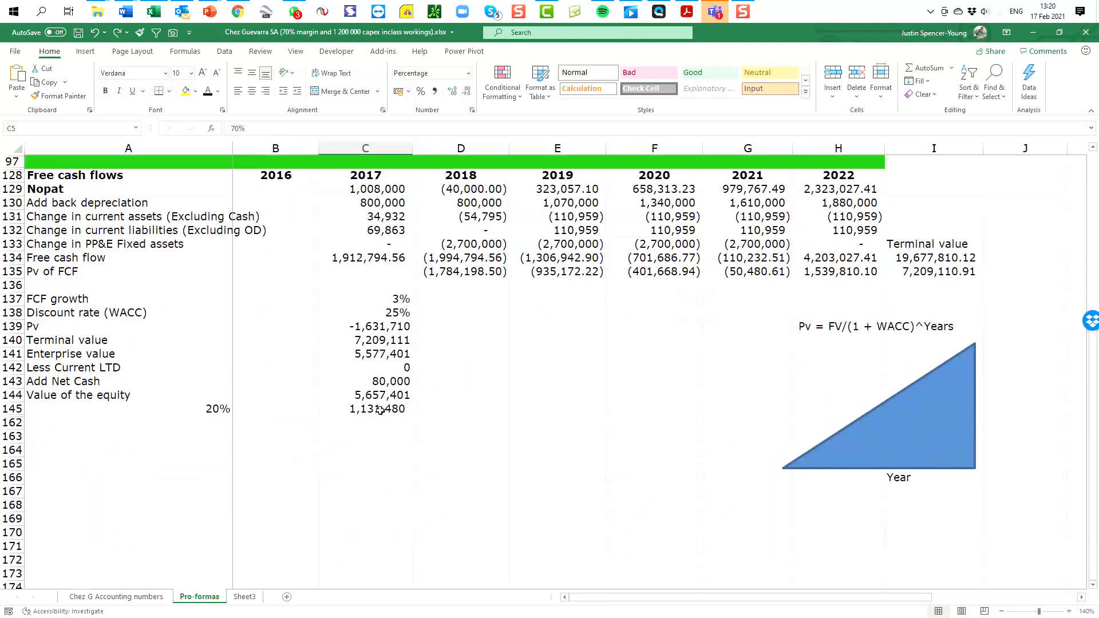
pyautogui.scroll(3)
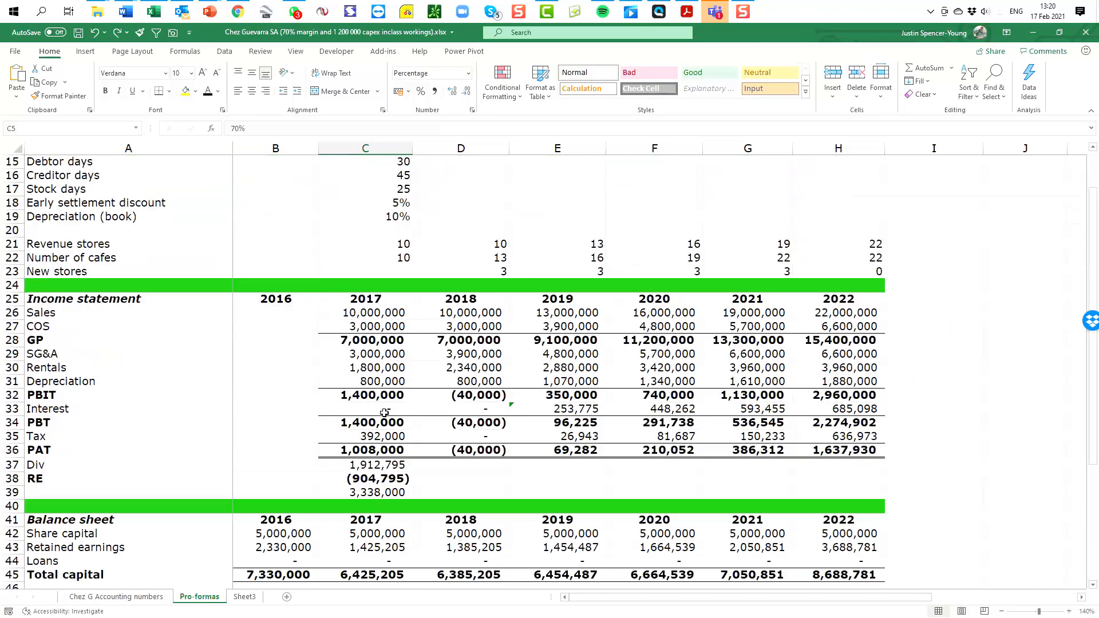
pyautogui.scroll(3)
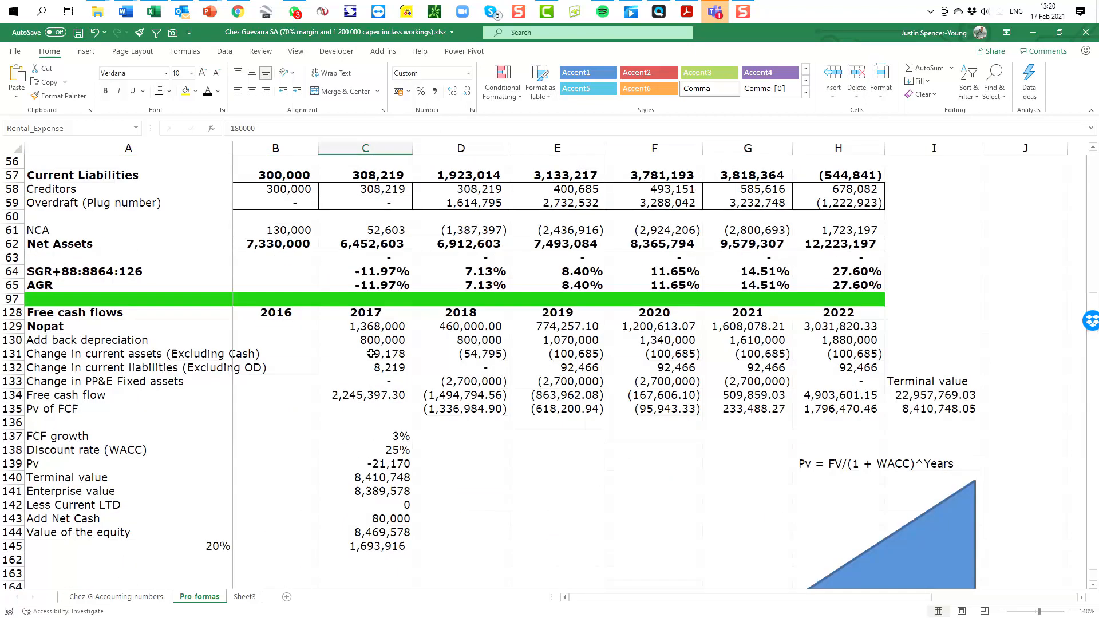
pyautogui.scroll(-3)
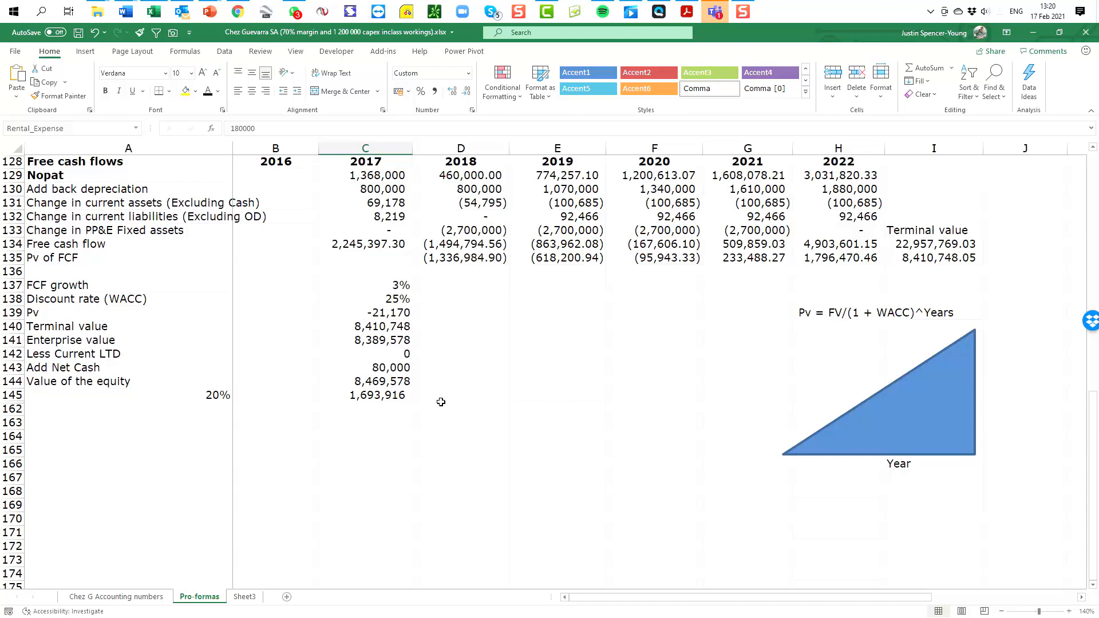
pyautogui.scroll(3)
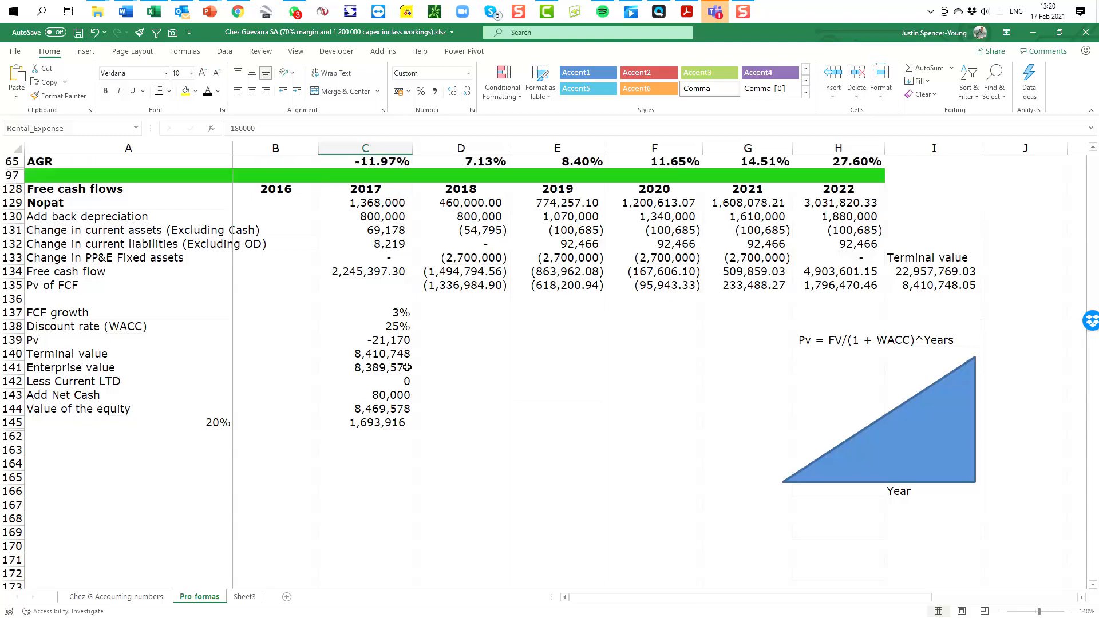
pyautogui.scroll(3)
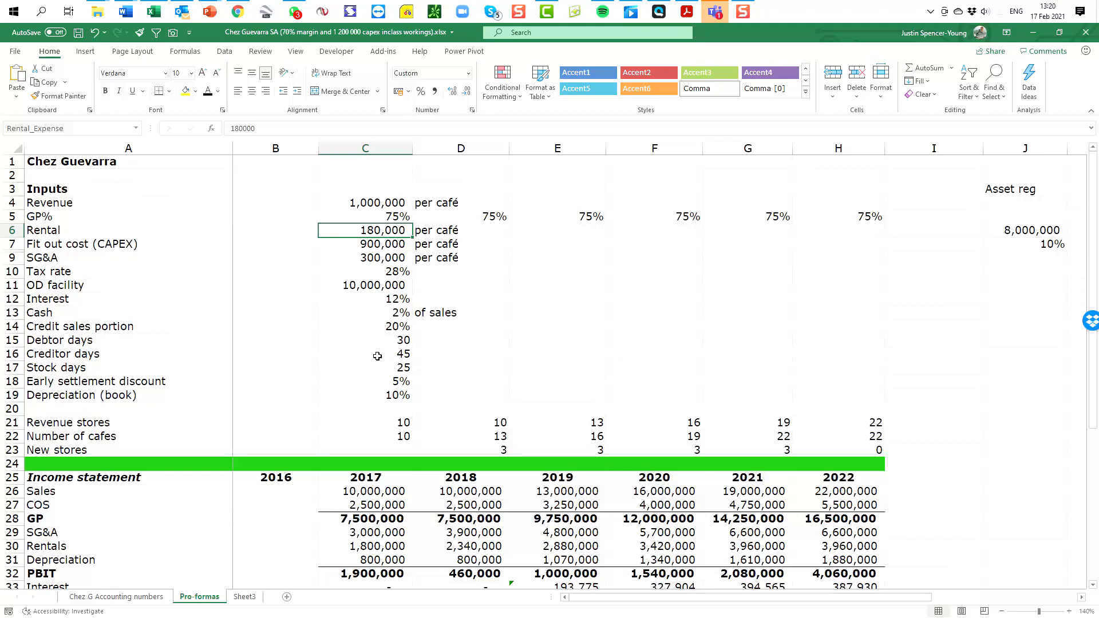
pyautogui.moveTo(248, 354)
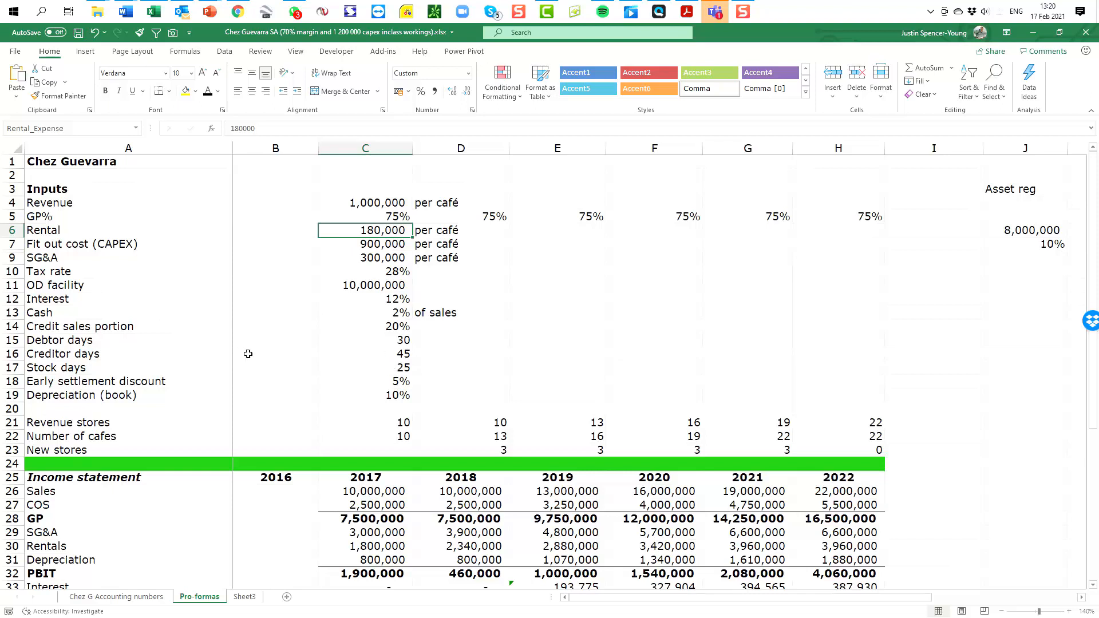
pyautogui.moveTo(358, 352)
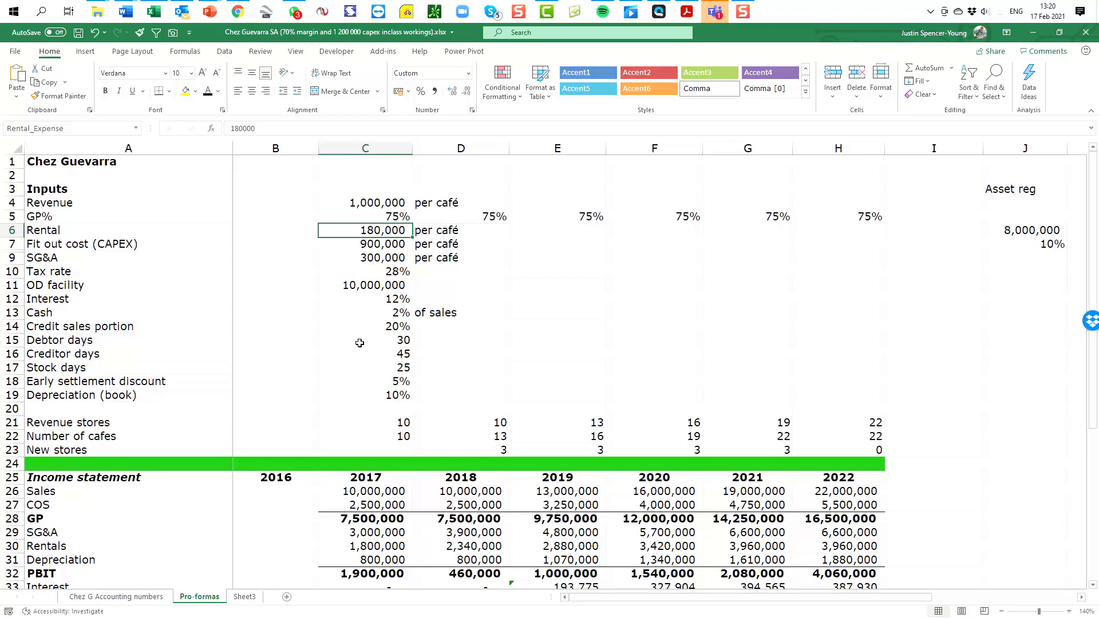
# Set the credit sales portion to 0% and confirm the 20% stake of 1,753,289
pyautogui.click(365, 326)
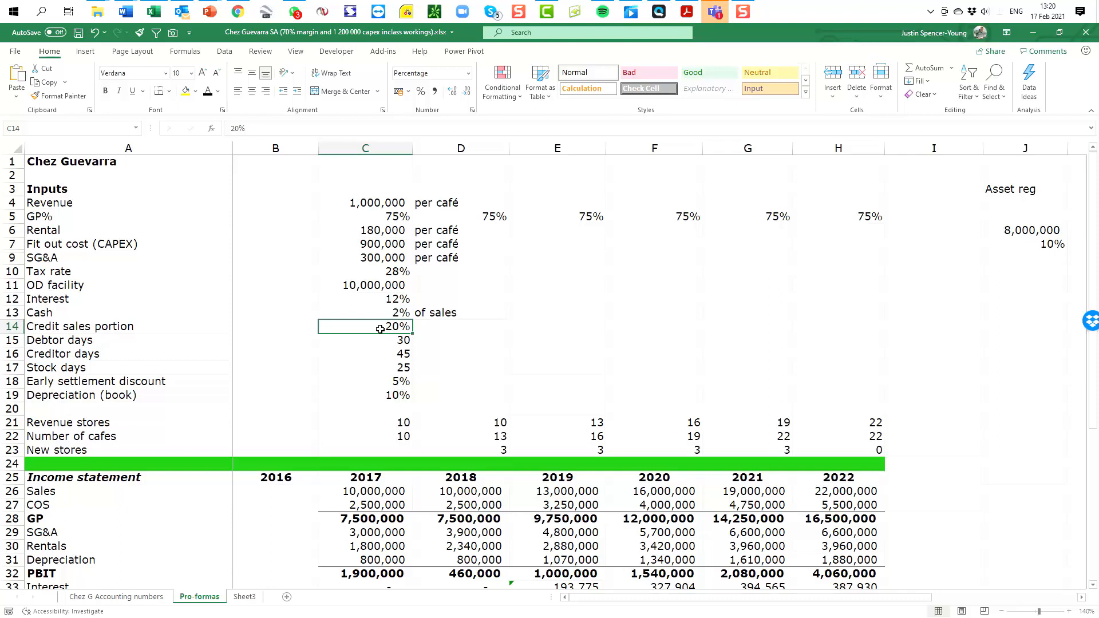
pyautogui.write('0%')
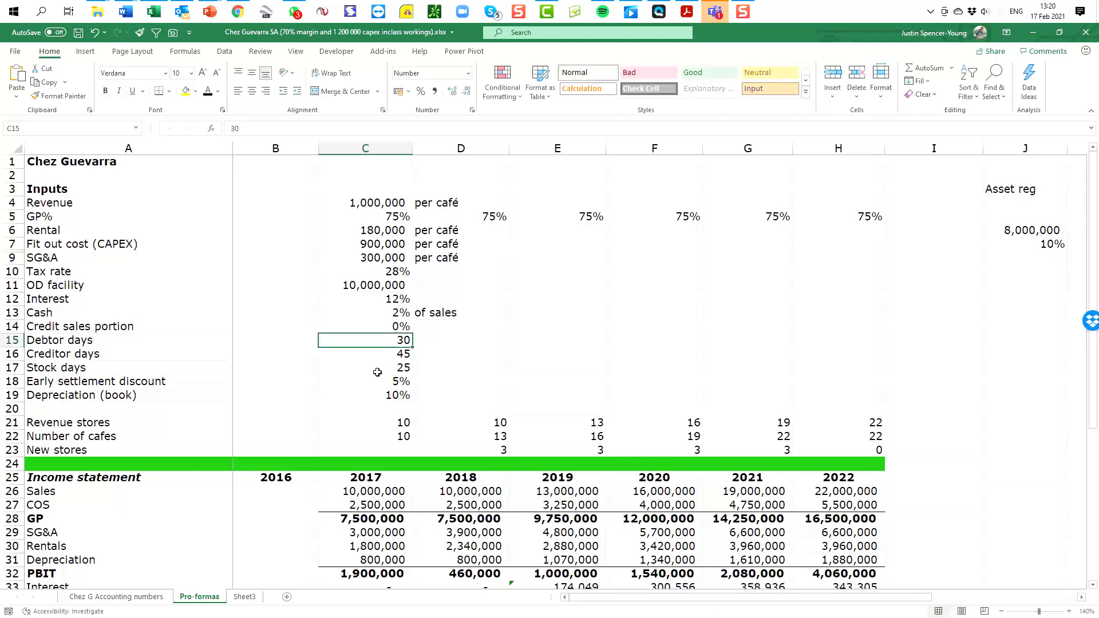
pyautogui.scroll(-3)
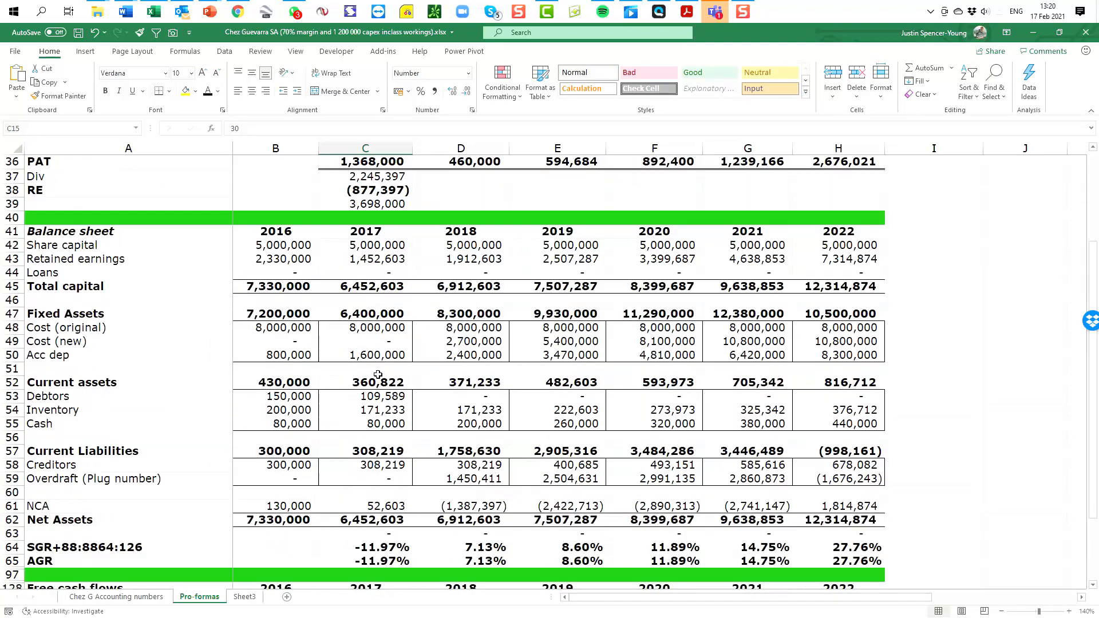
pyautogui.scroll(-3)
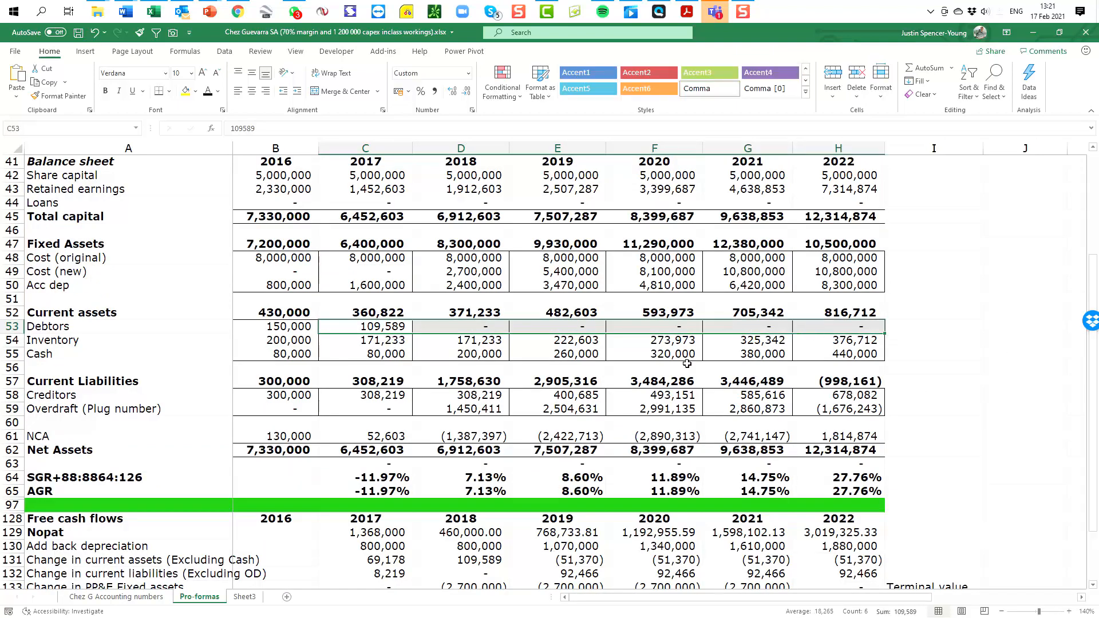
pyautogui.scroll(-3)
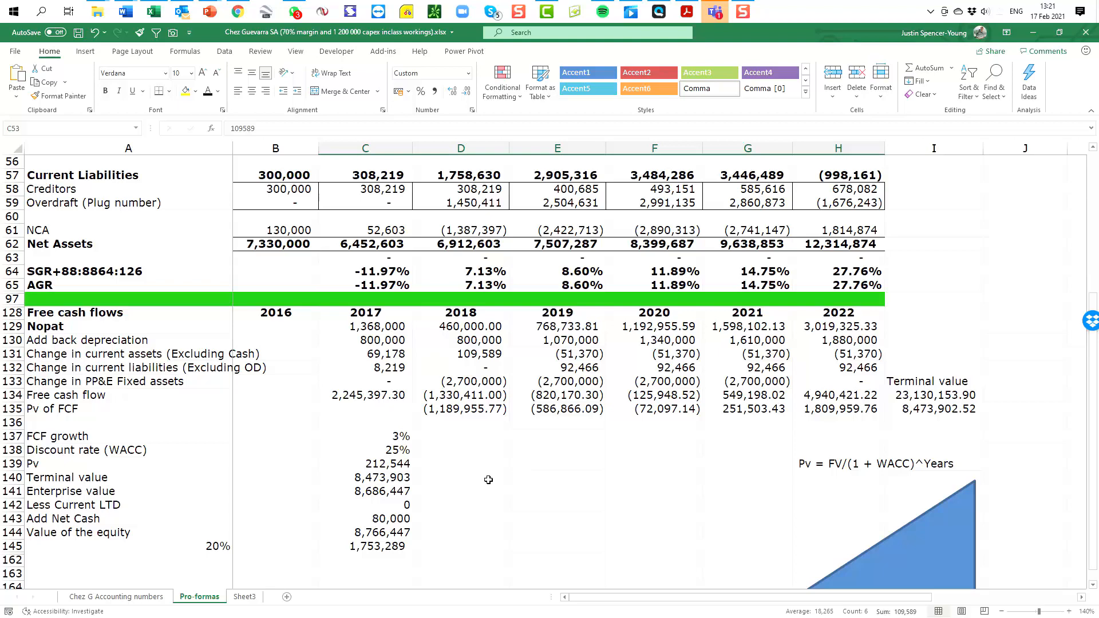
pyautogui.click(365, 546)
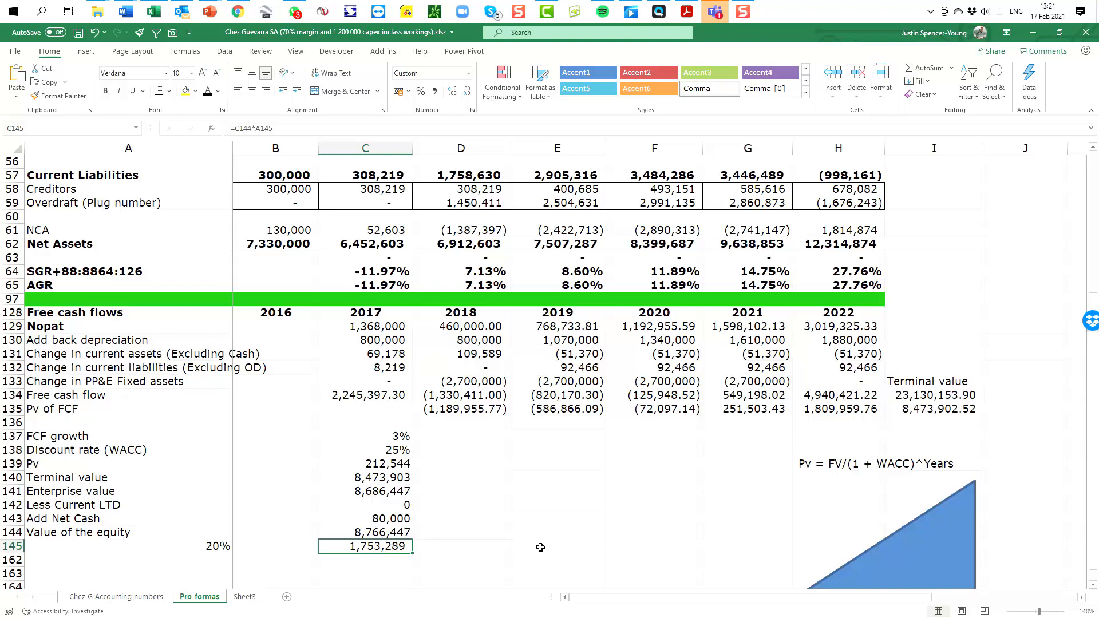
pyautogui.moveTo(363, 554)
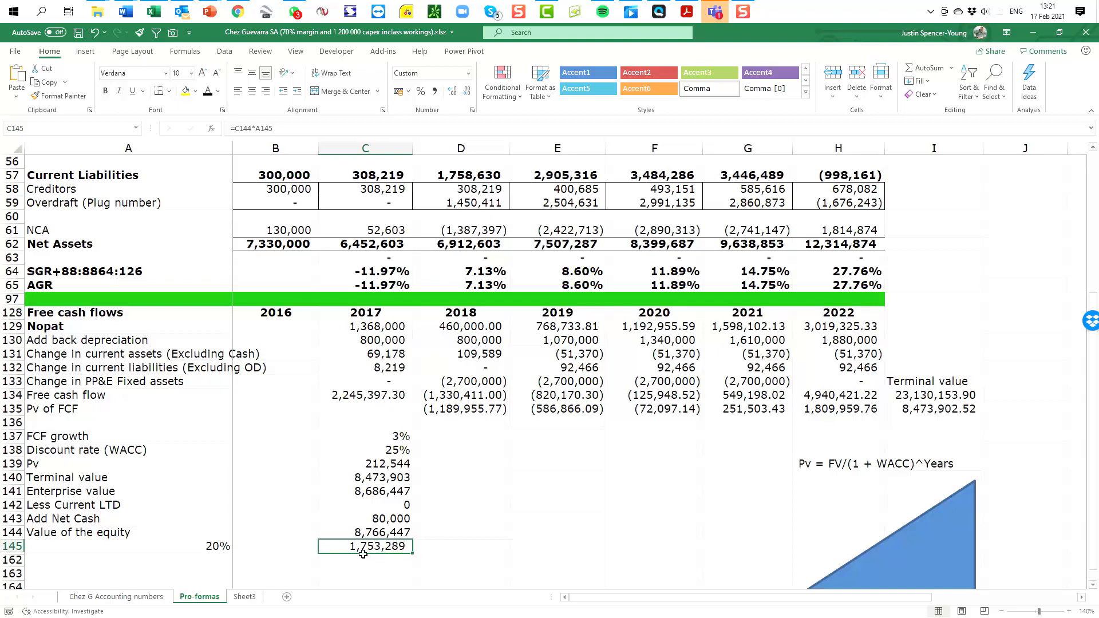
pyautogui.moveTo(370, 553)
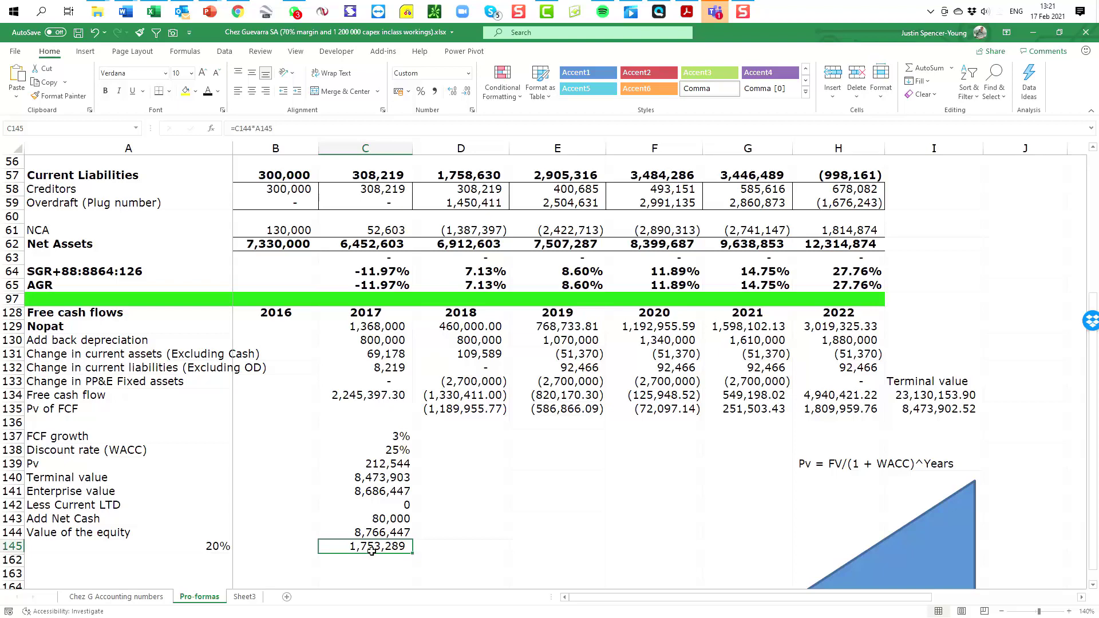
pyautogui.moveTo(451, 527)
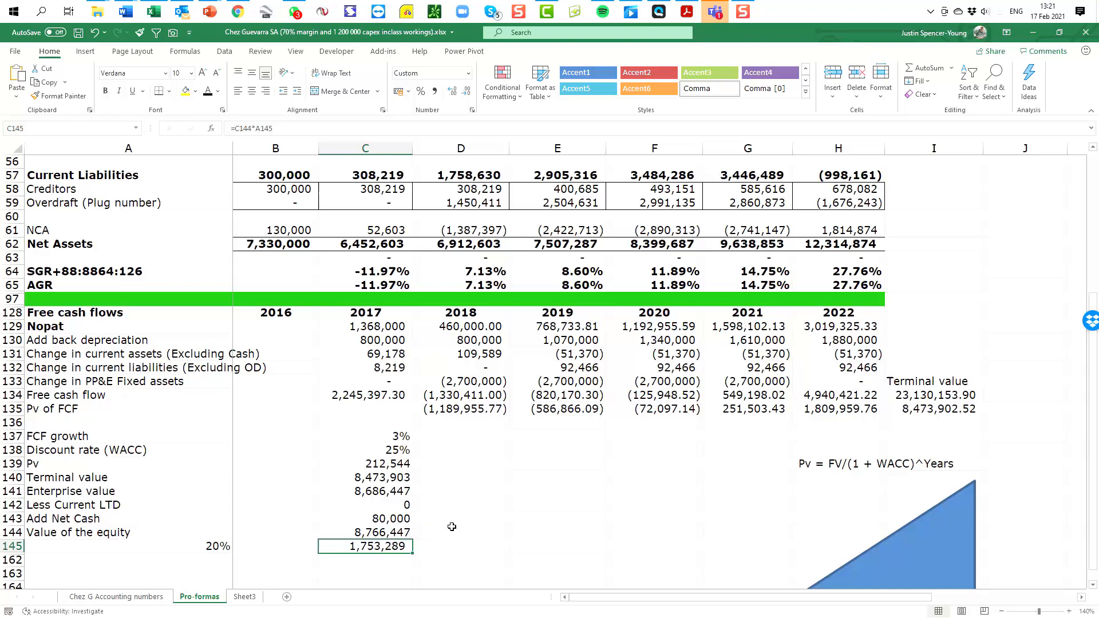
pyautogui.scroll(3)
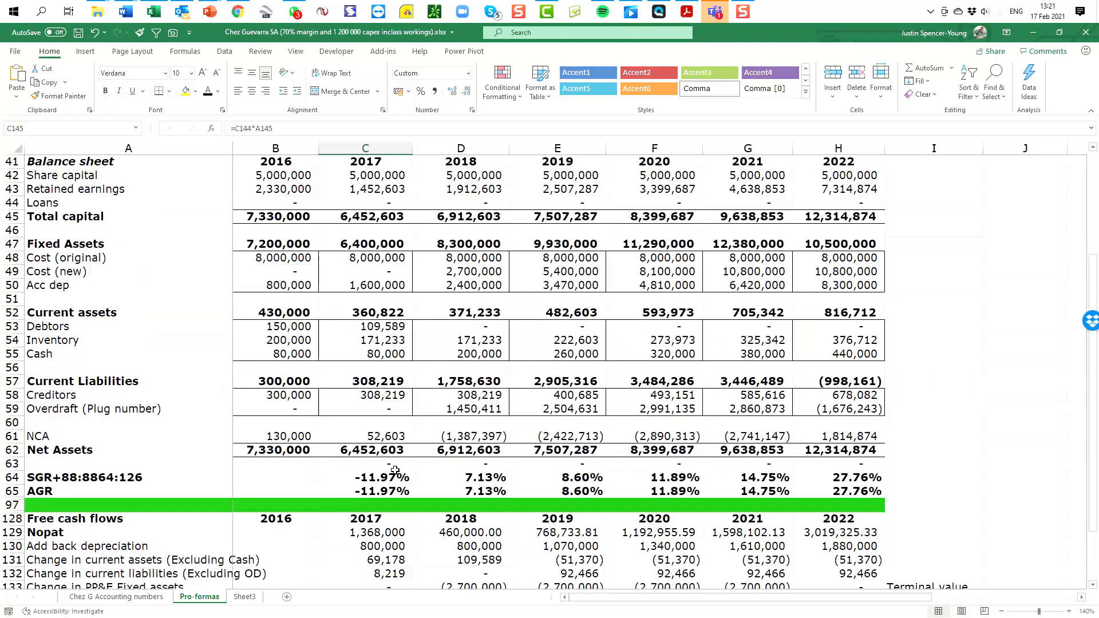
pyautogui.scroll(3)
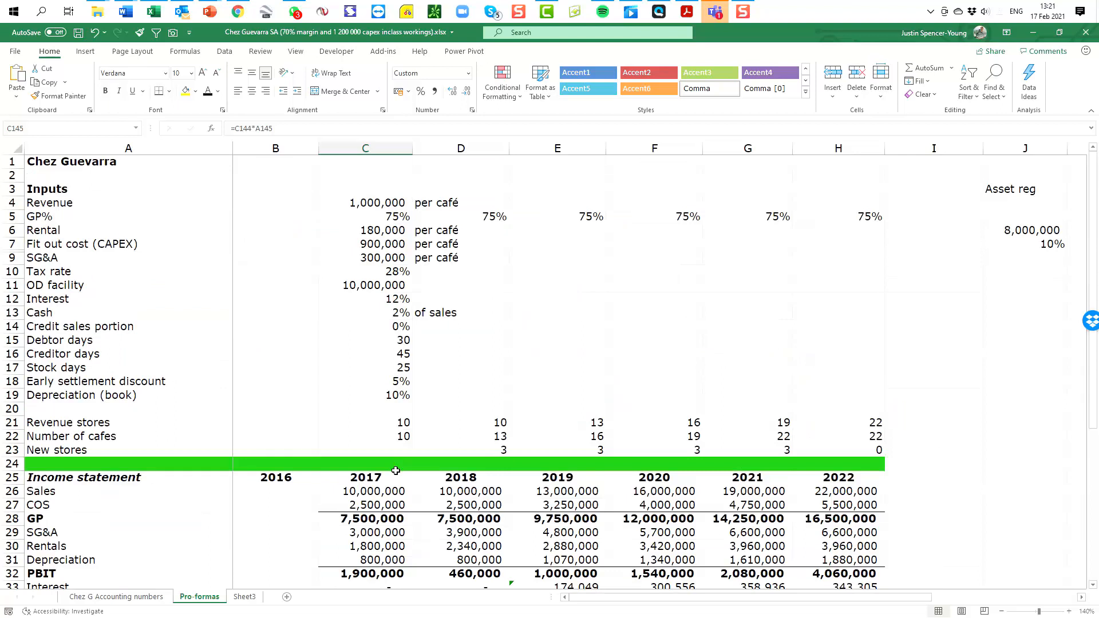
pyautogui.moveTo(160, 262)
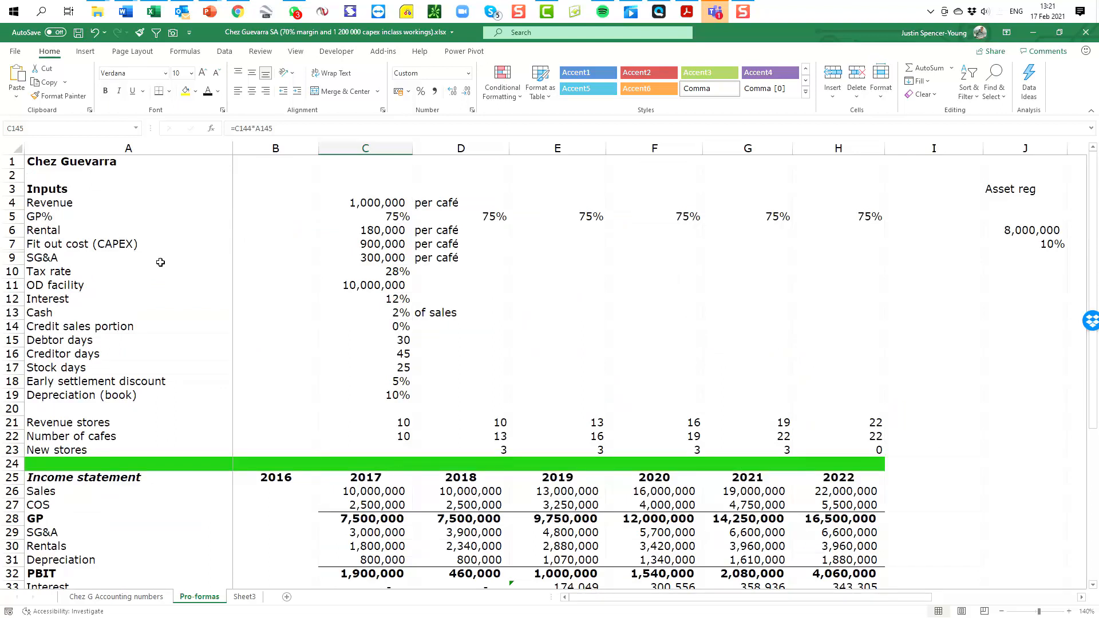
# Lower fit-out capex per café from 900,000 to 850,000, lifting the stake to 1,810,241
pyautogui.click(365, 243)
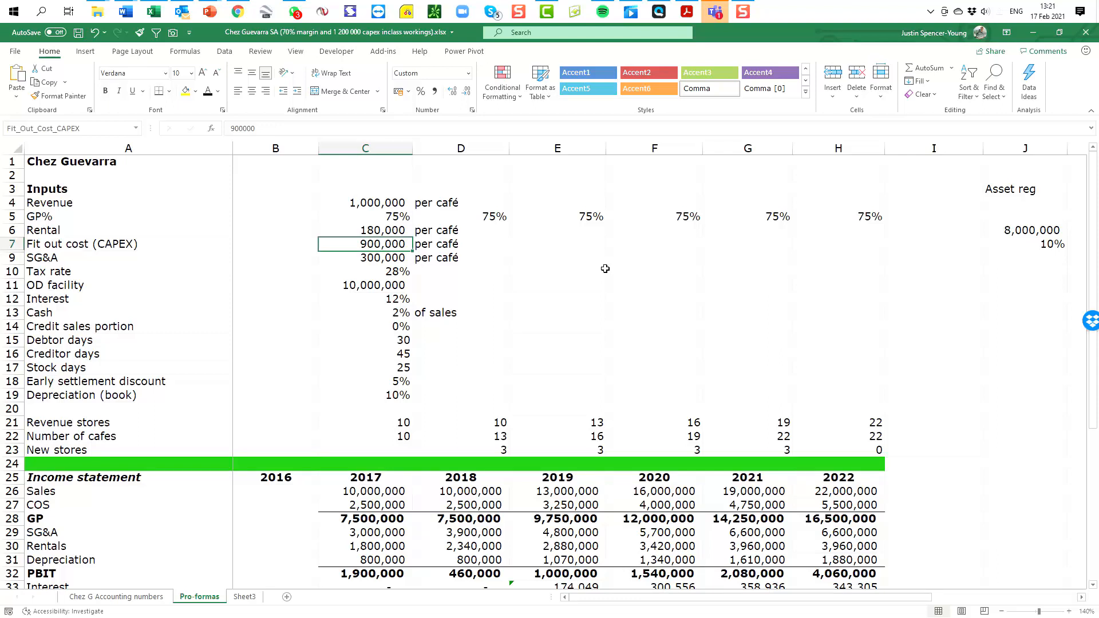
pyautogui.write('850')
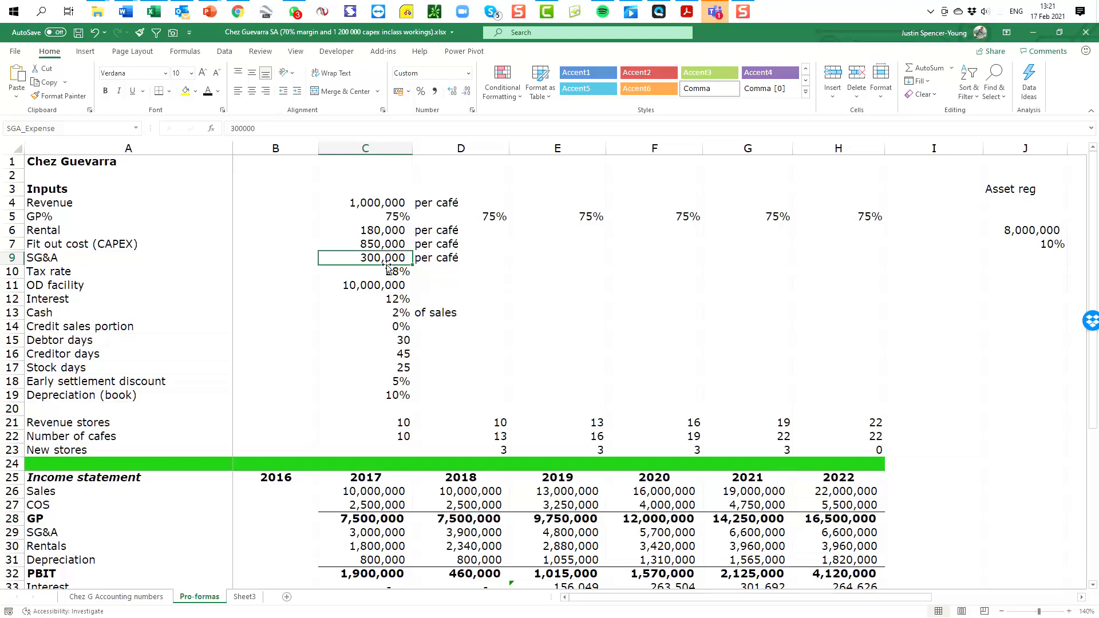
pyautogui.scroll(-3)
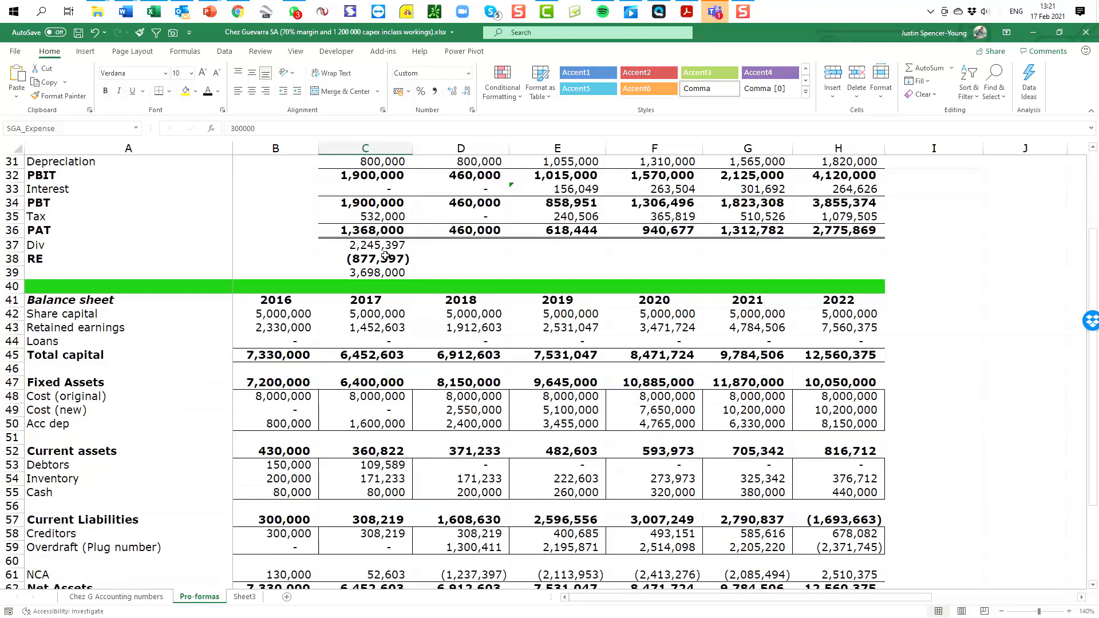
pyautogui.scroll(-3)
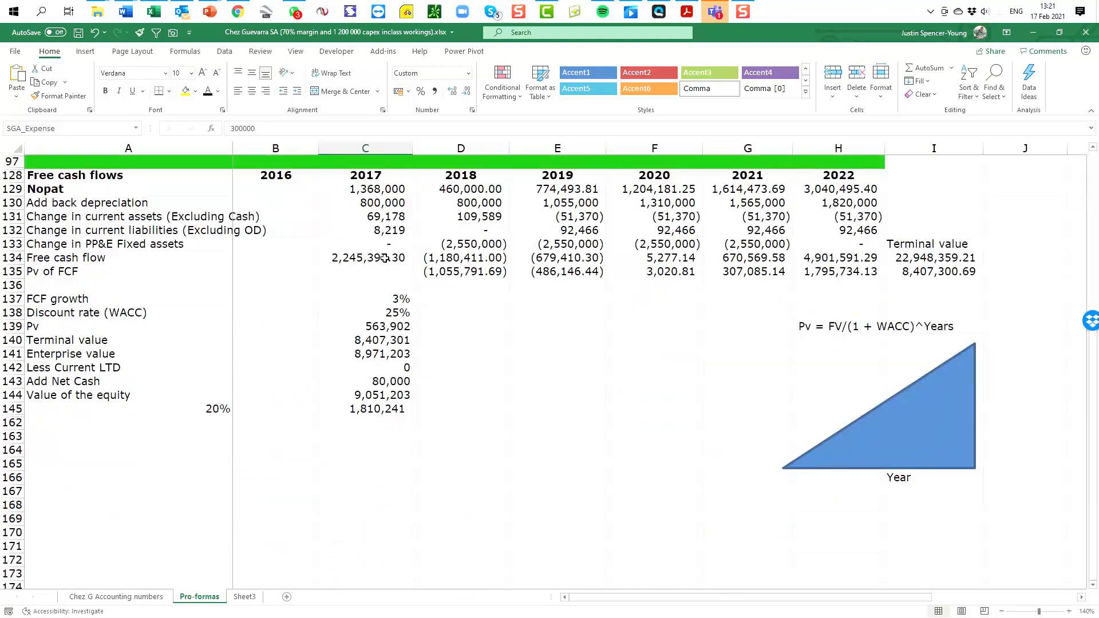
pyautogui.click(364, 409)
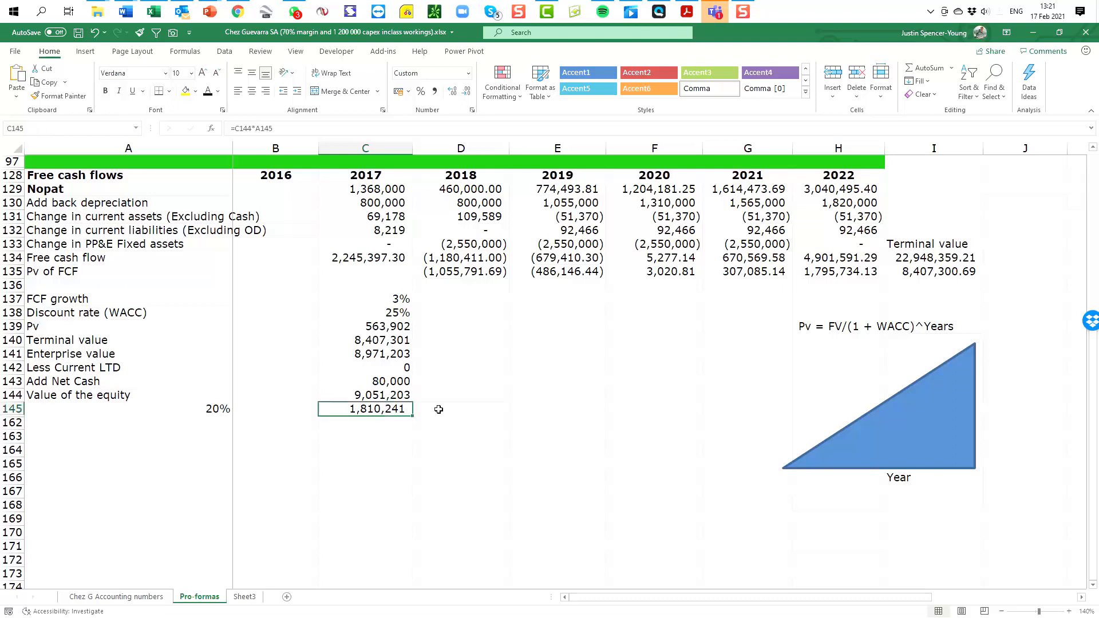